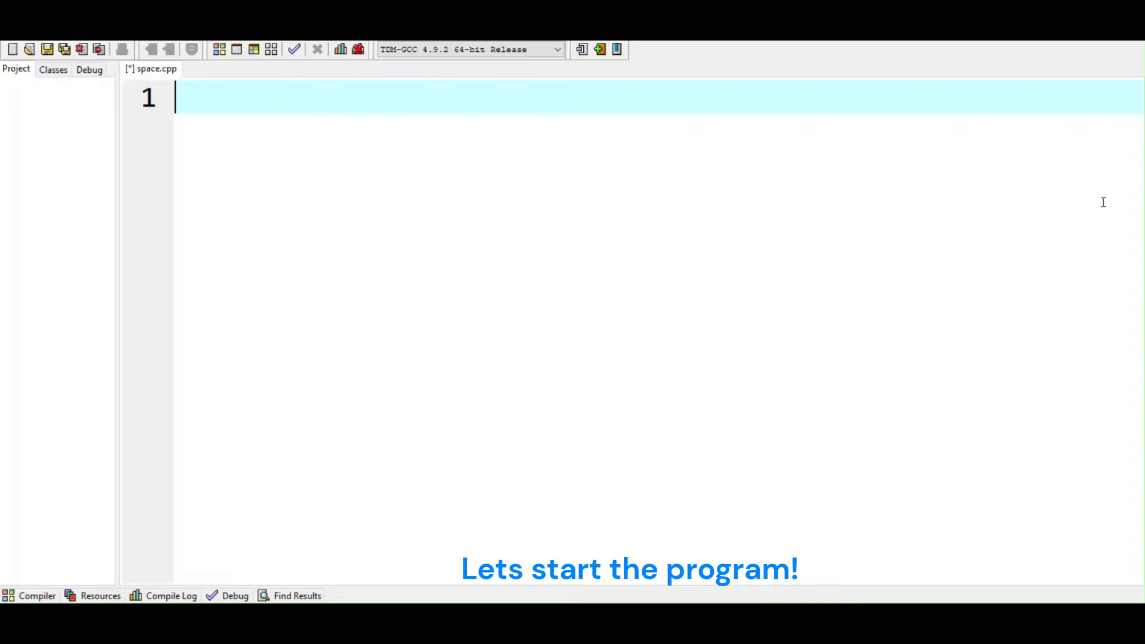
Write #include<iostream> and using namespace std;, then begin int main
{"action": "type", "text": "#i"}
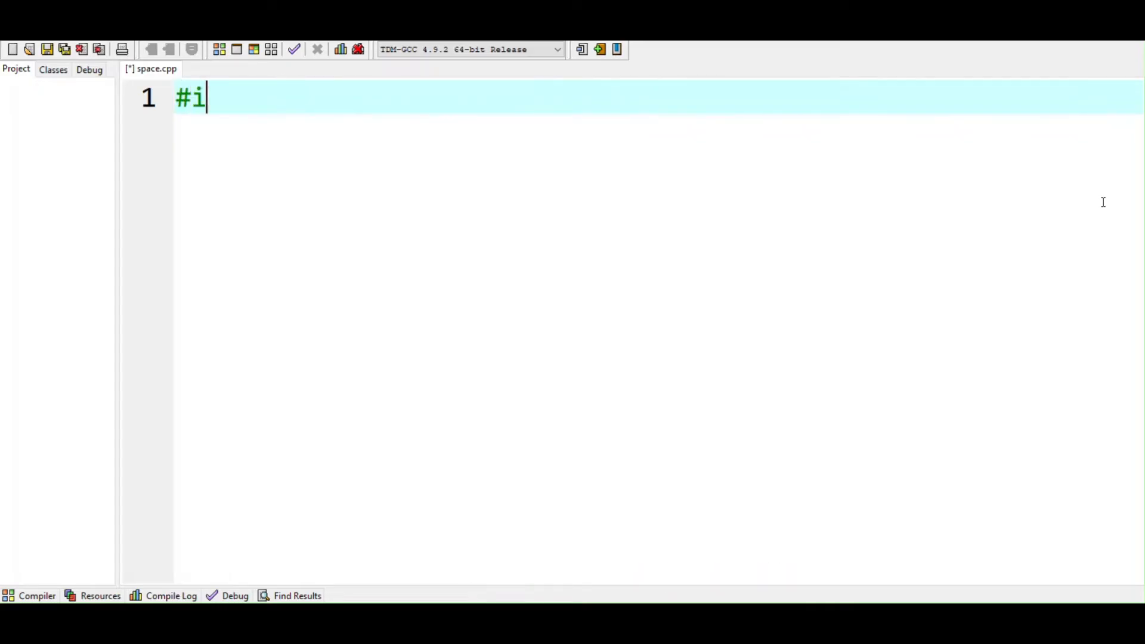
{"action": "type", "text": "nclude<>"}
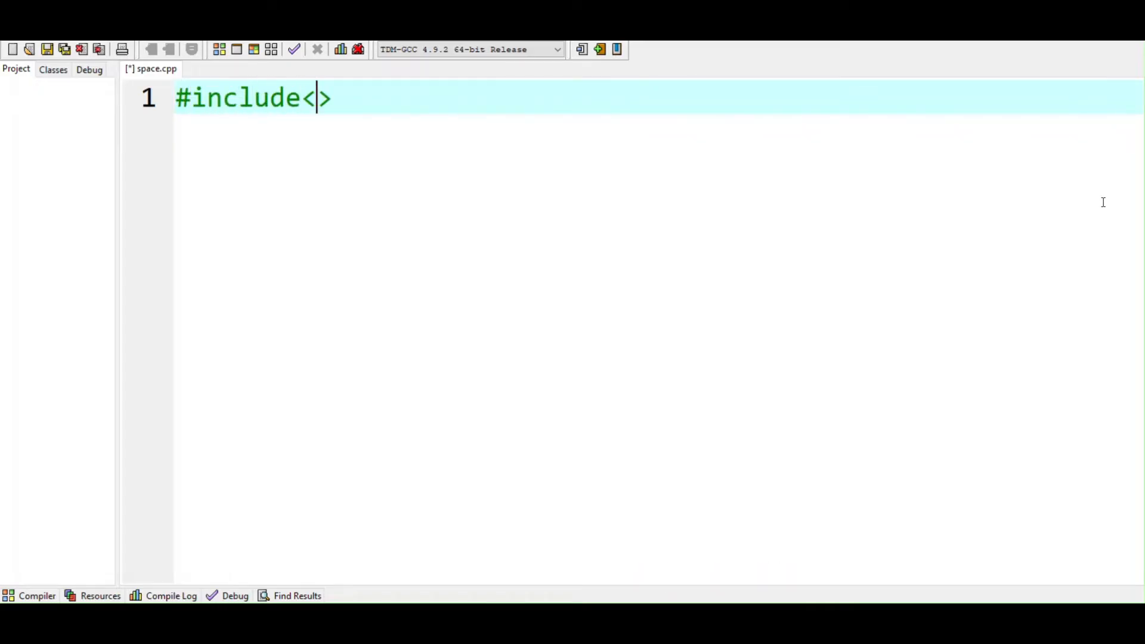
{"action": "type", "text": "iostream"}
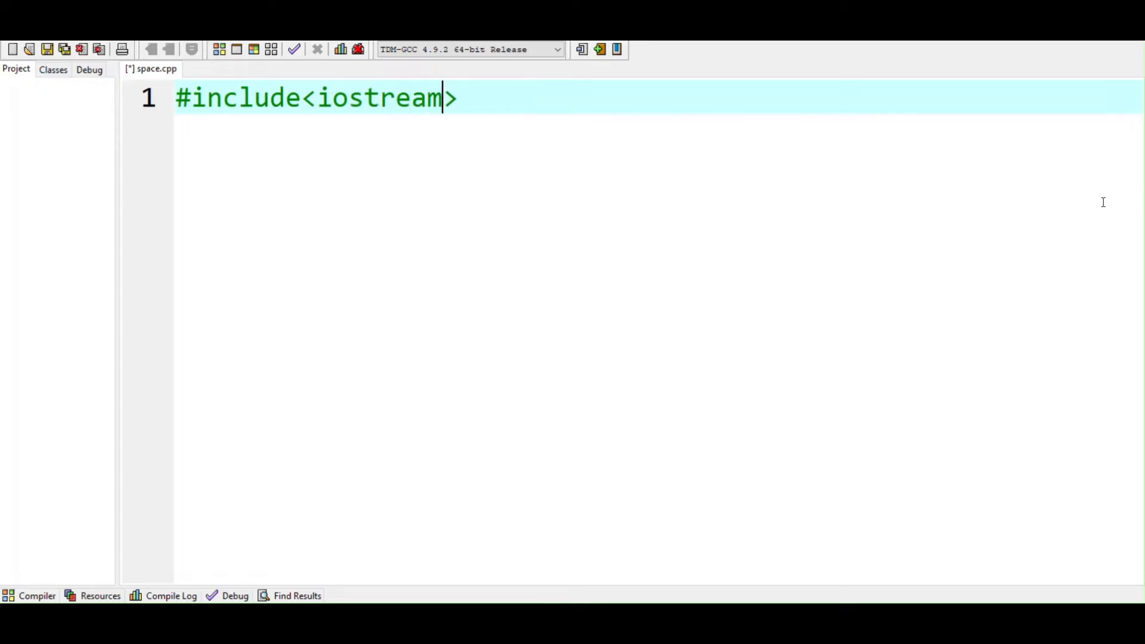
{"action": "type", "text": "u"}
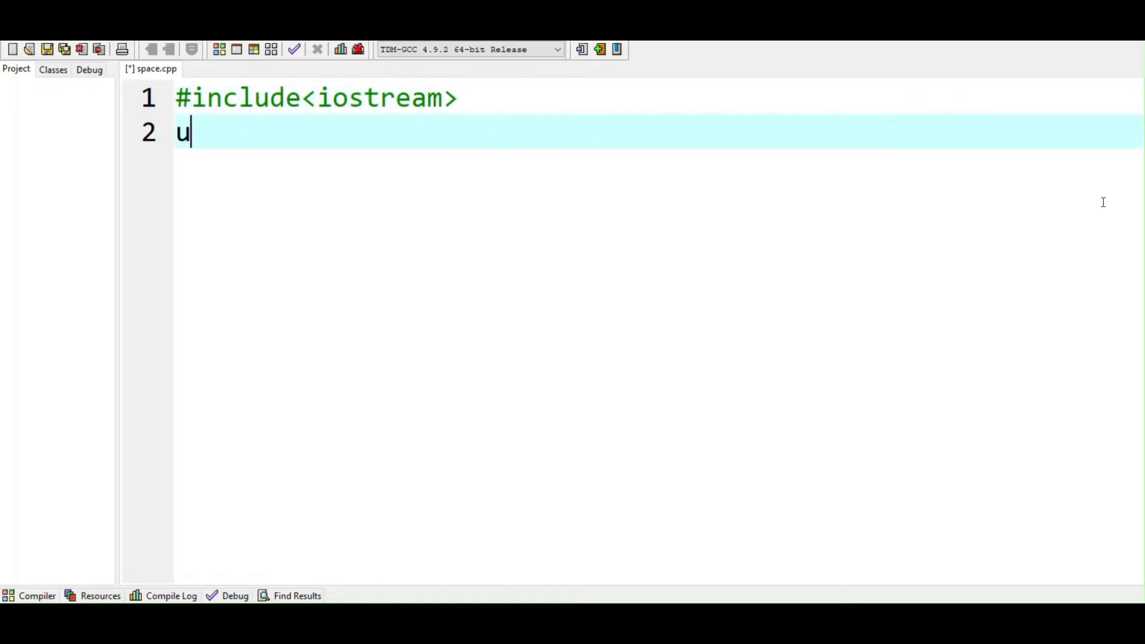
{"action": "type", "text": "sing nam"}
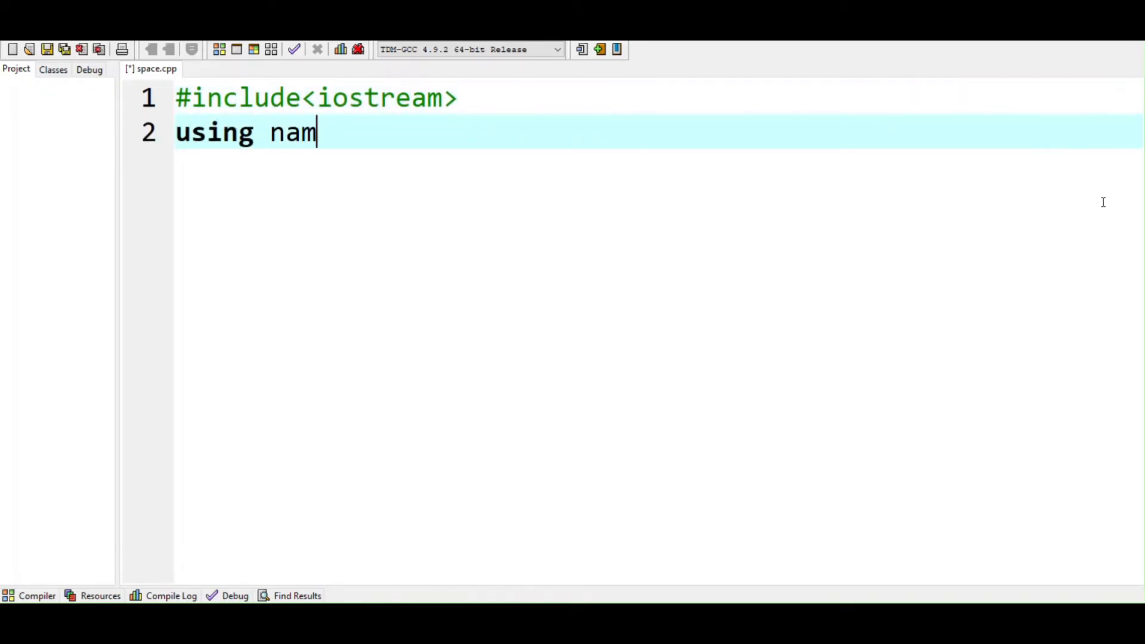
{"action": "type", "text": "espace"}
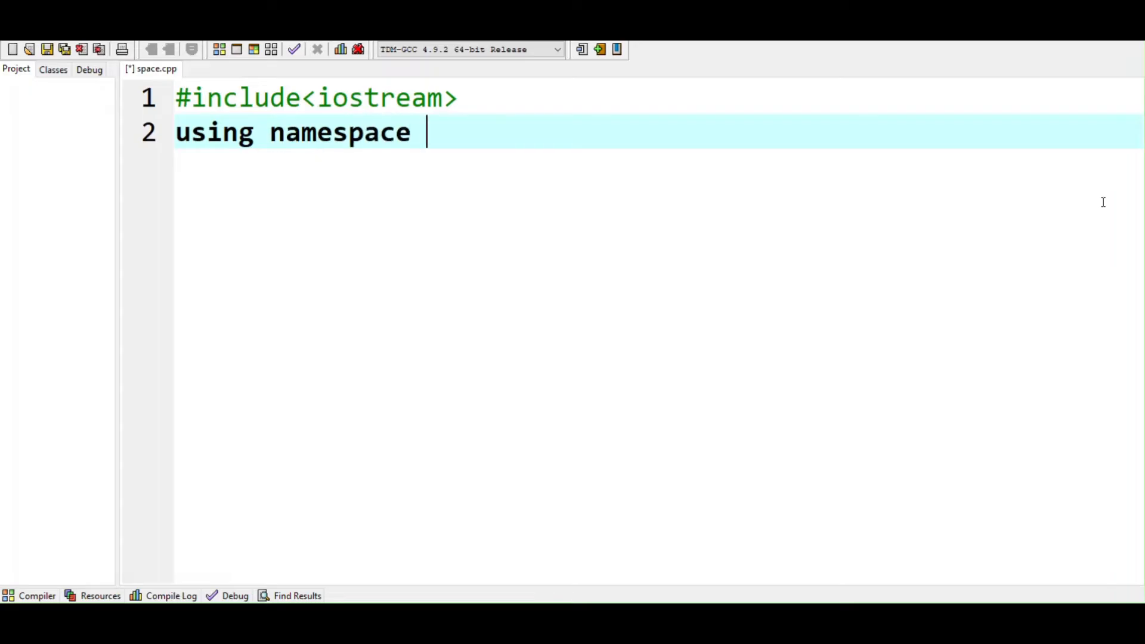
{"action": "type", "text": "std;"}
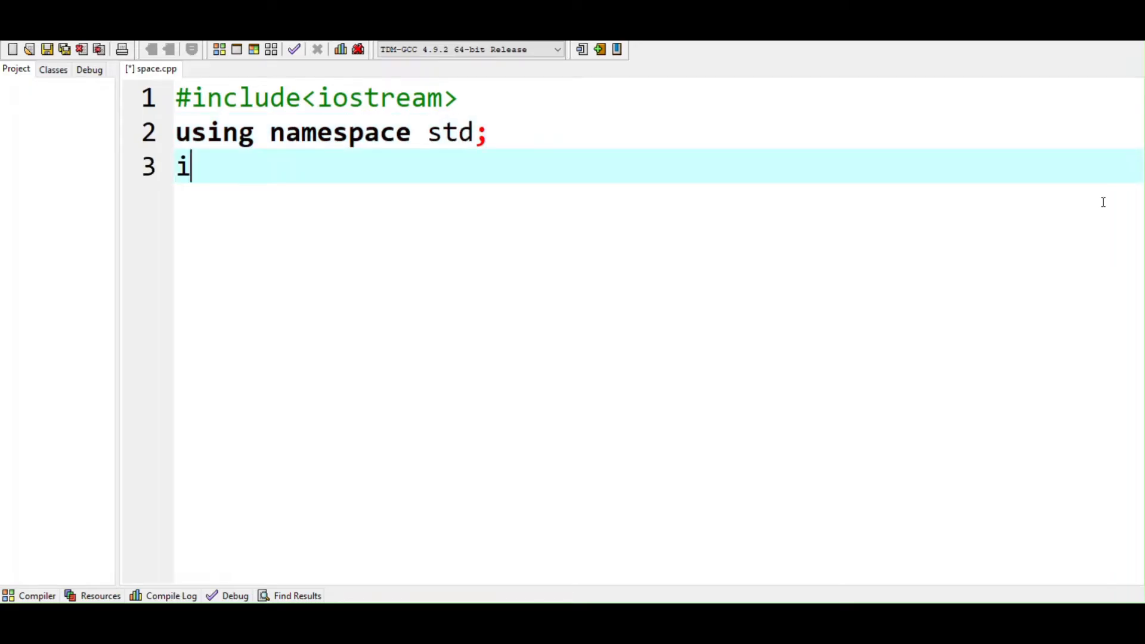
{"action": "type", "text": "nt main(){"}
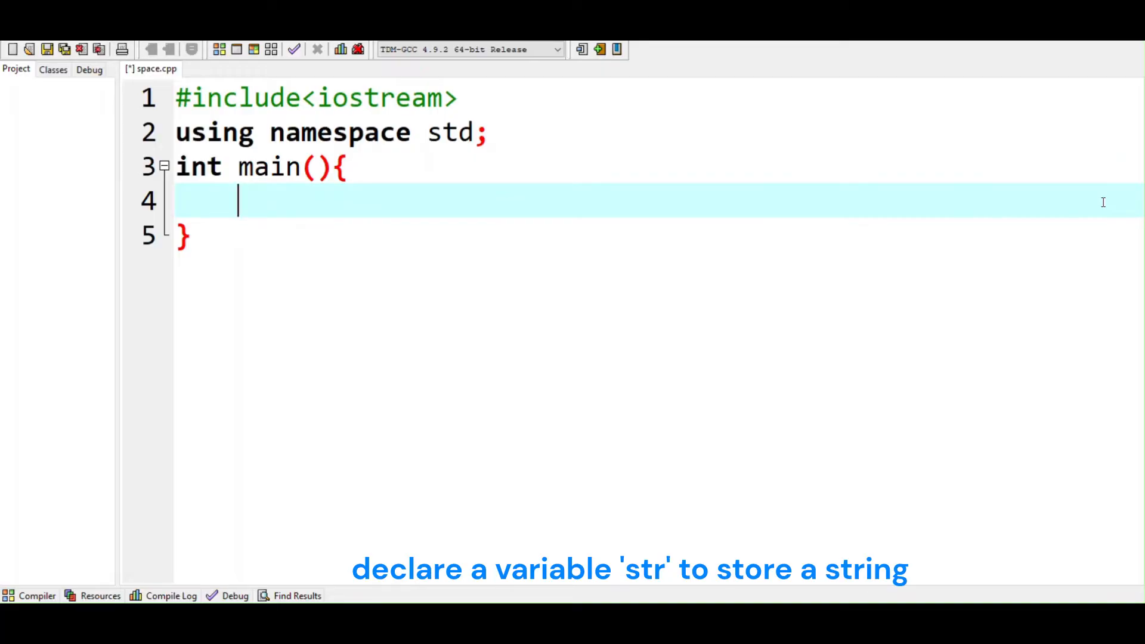
Declare string str; and char ch; inside main
{"action": "type", "text": "s"}
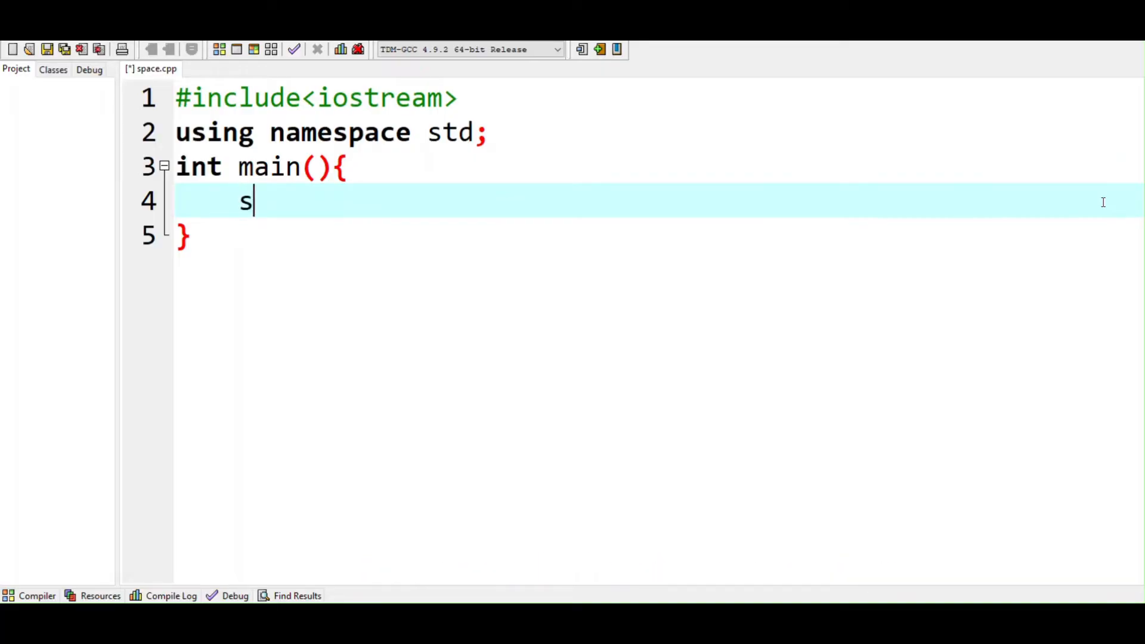
{"action": "type", "text": "tring"}
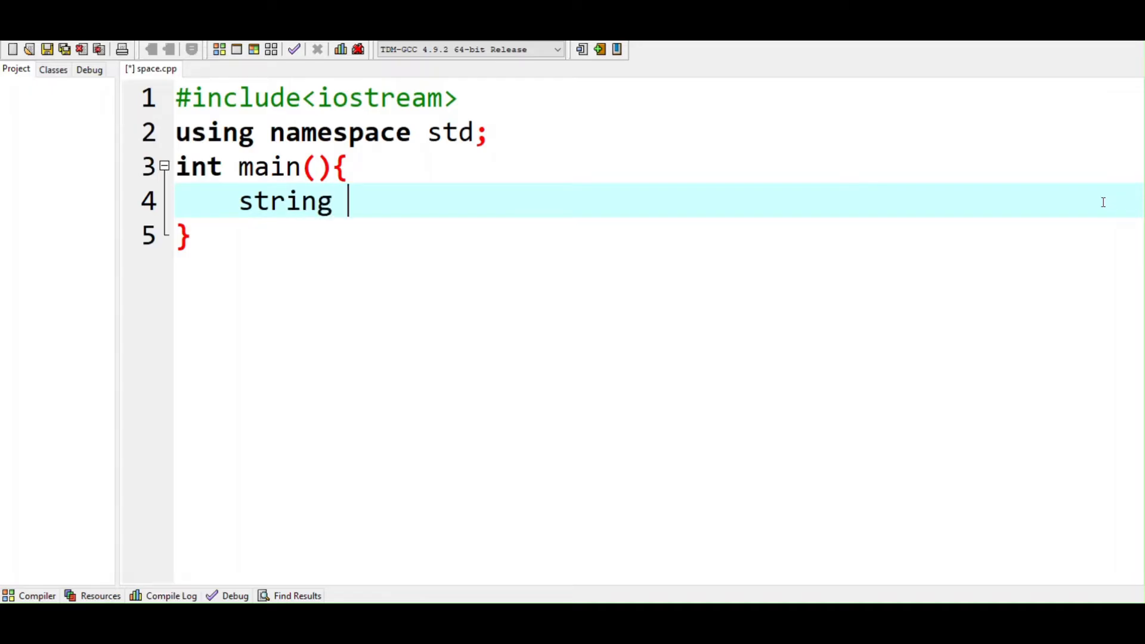
{"action": "type", "text": "str;"}
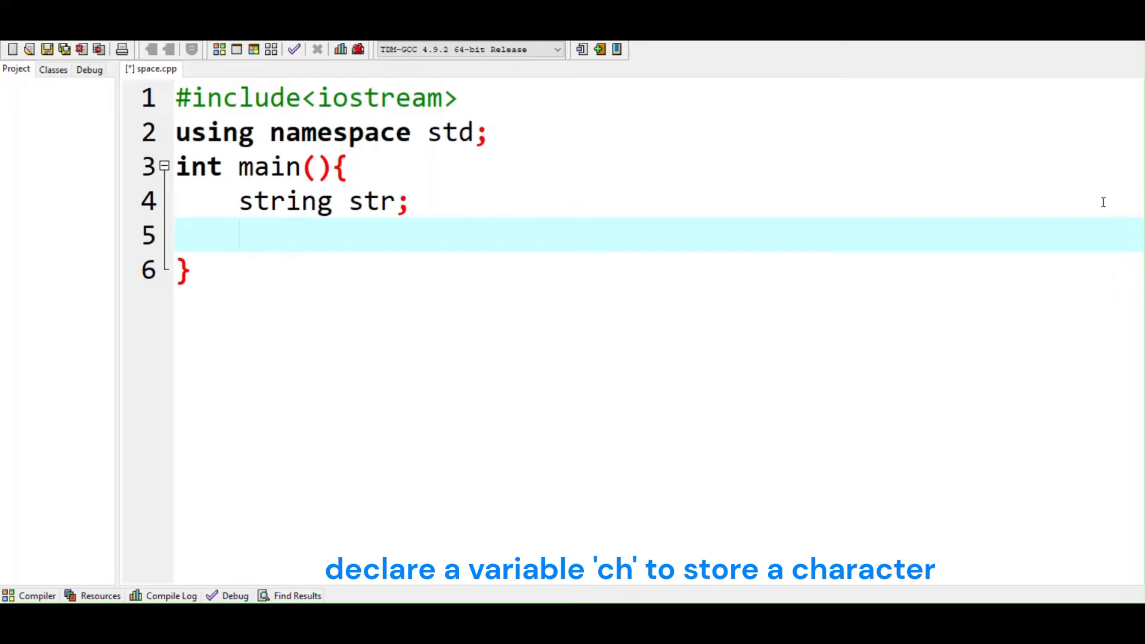
{"action": "type", "text": "char ch;"}
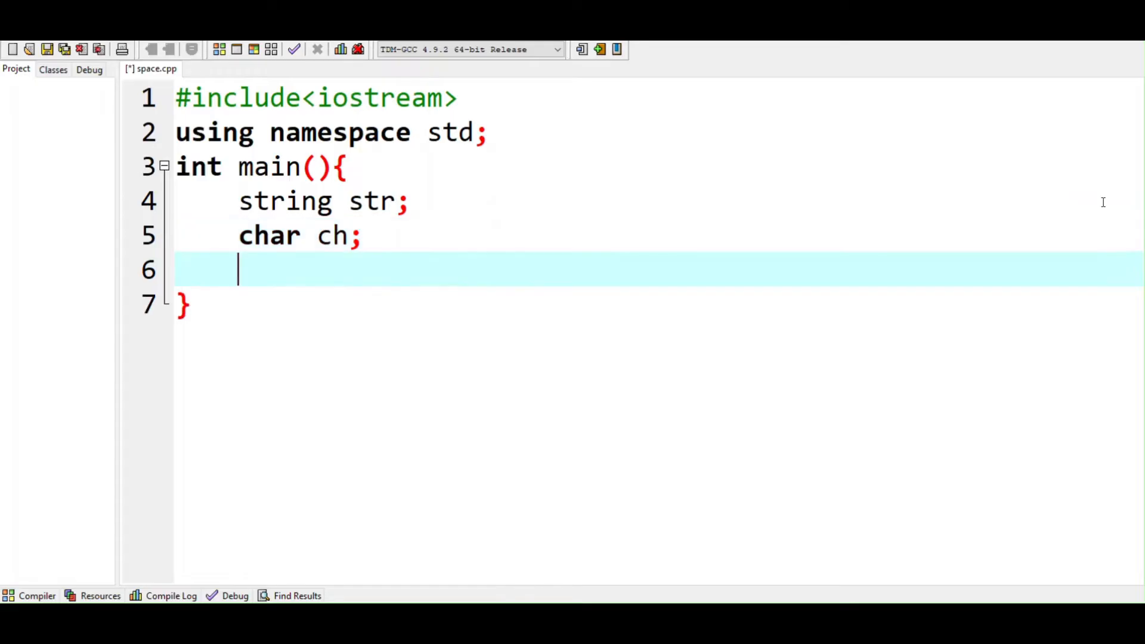
Print the prompt "Enter a String:" with cout
{"action": "type", "text": "cout"}
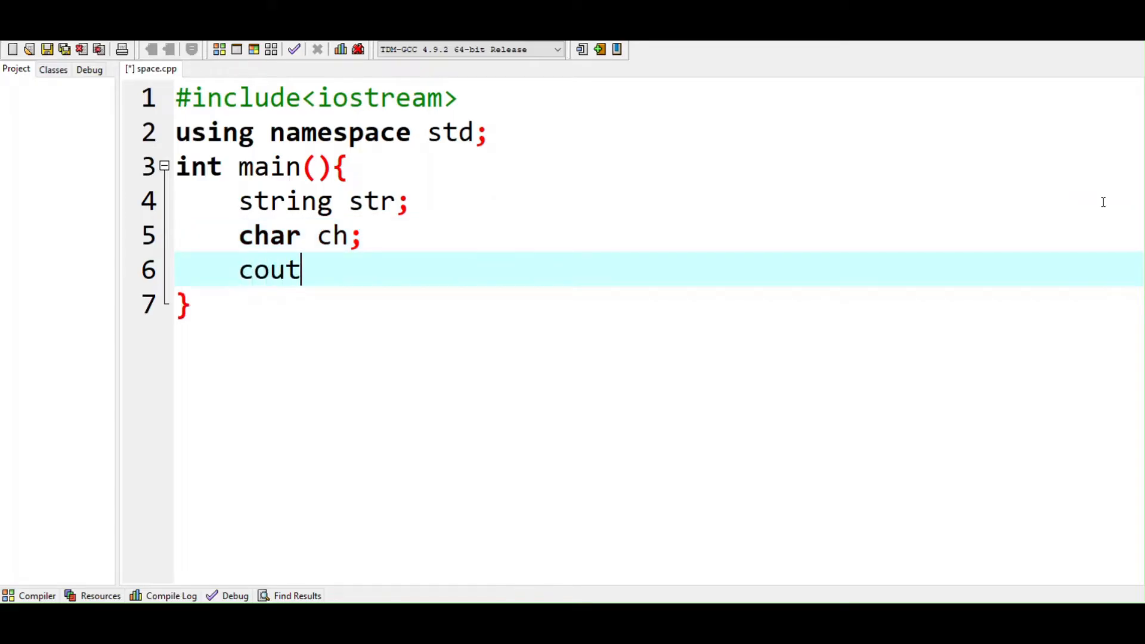
{"action": "type", "text": "<<\"En"}
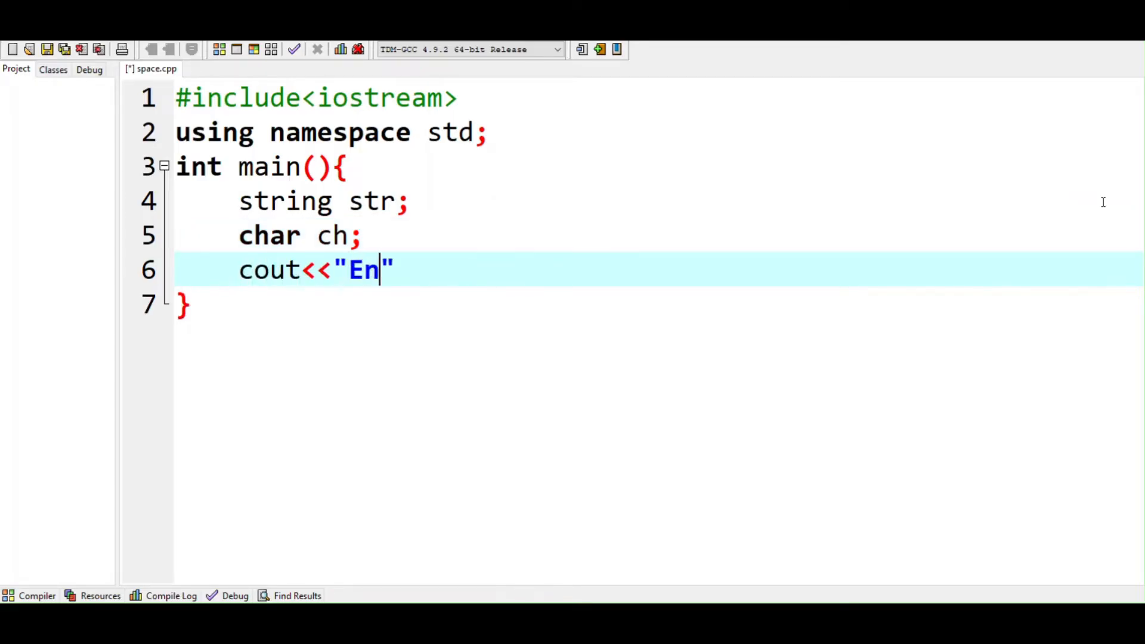
{"action": "type", "text": "ter a"}
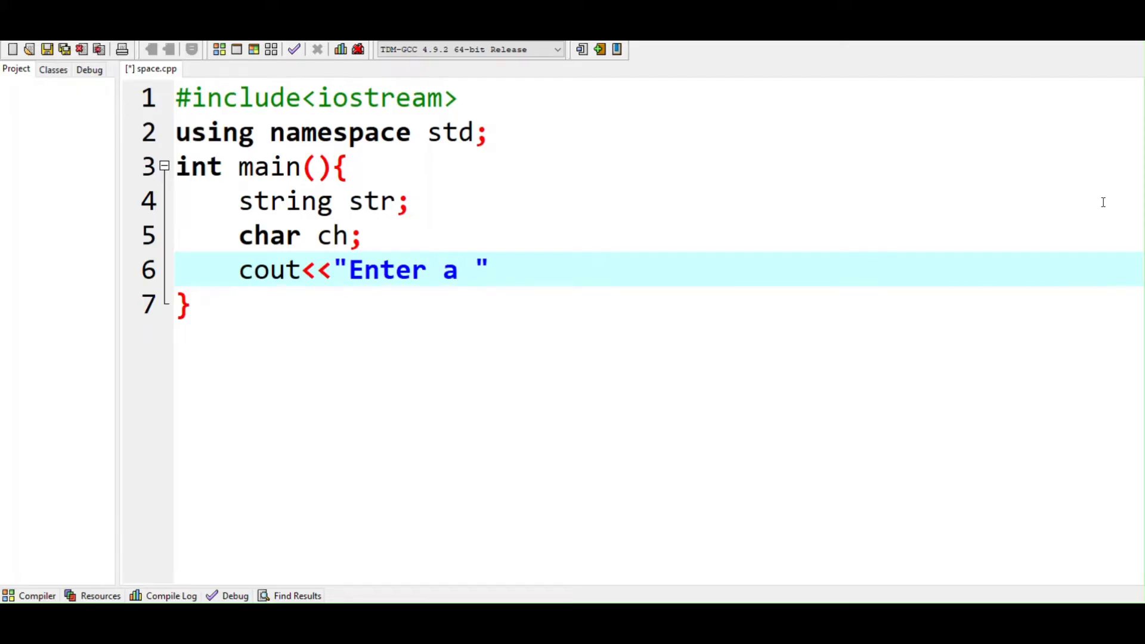
{"action": "type", "text": "String:"}
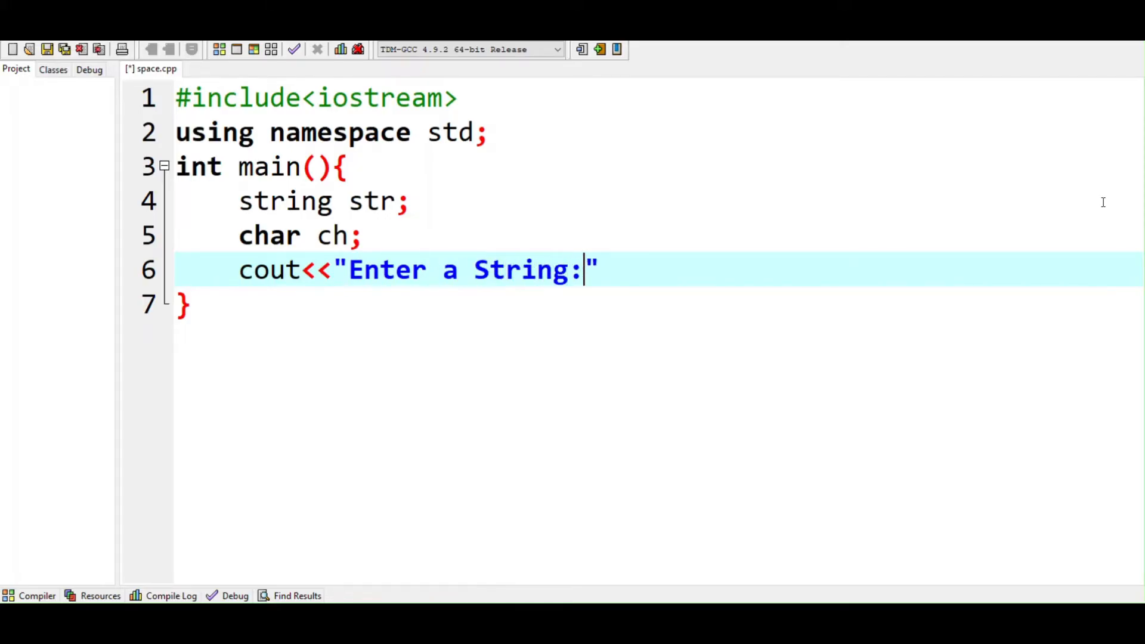
{"action": "type", "text": ";"}
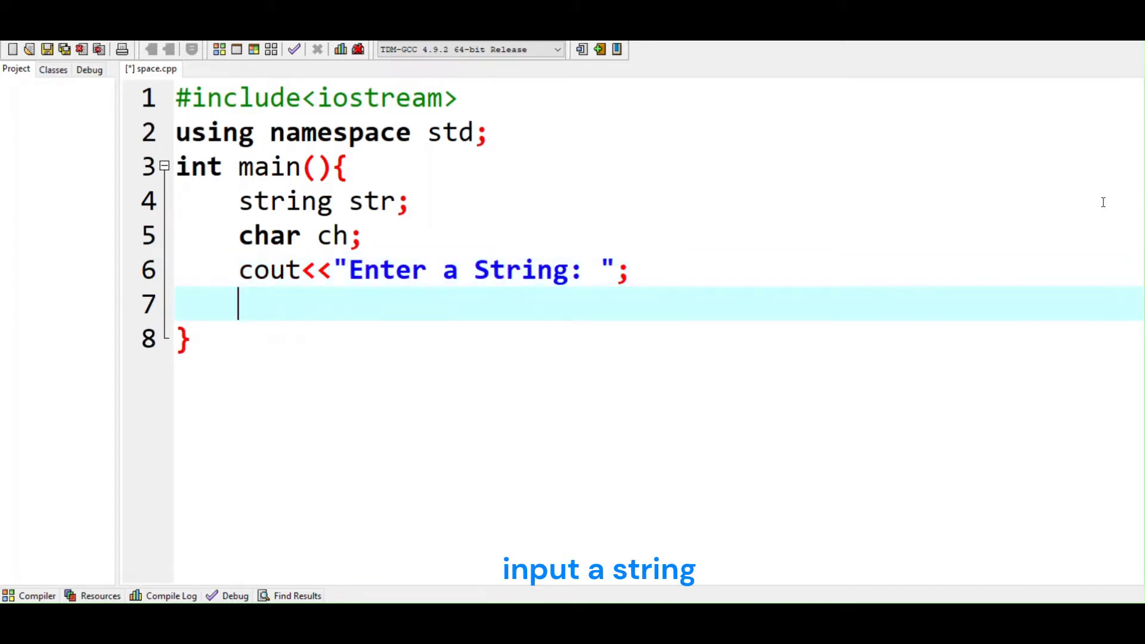
Read the whole input line into str with getline(cin,str)
{"action": "type", "text": "getline"}
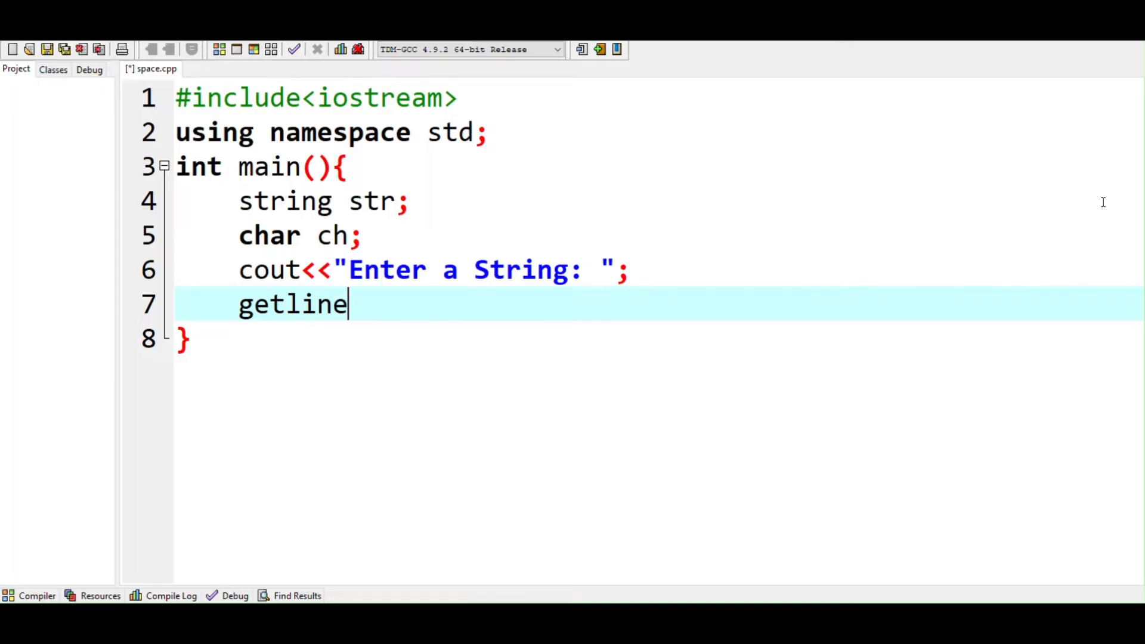
{"action": "type", "text": "(cin"}
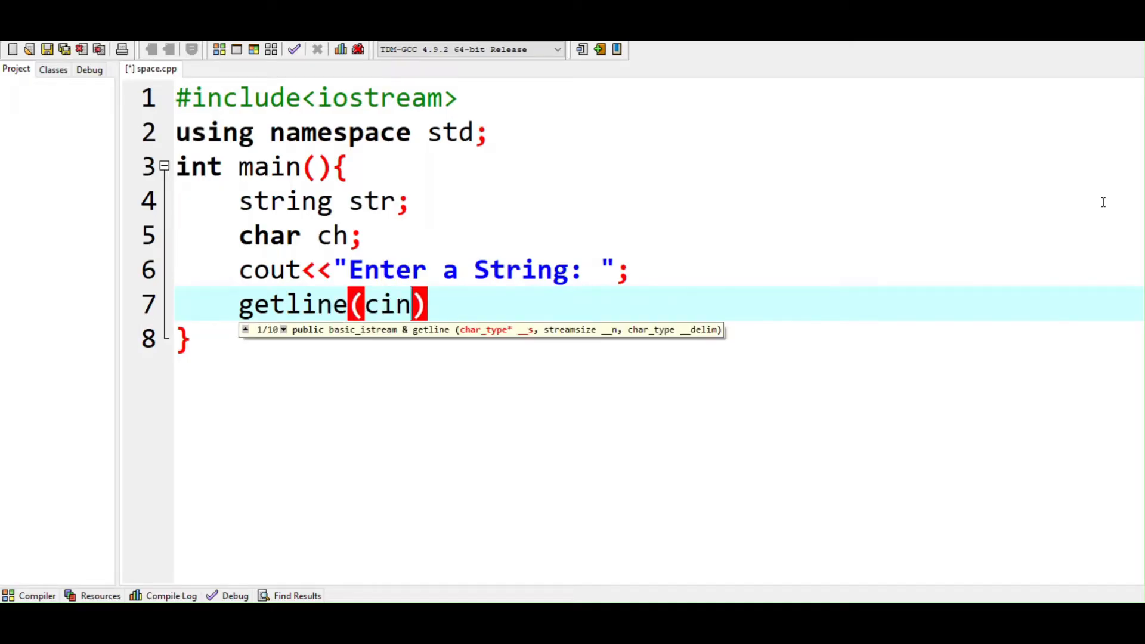
{"action": "type", "text": ",str"}
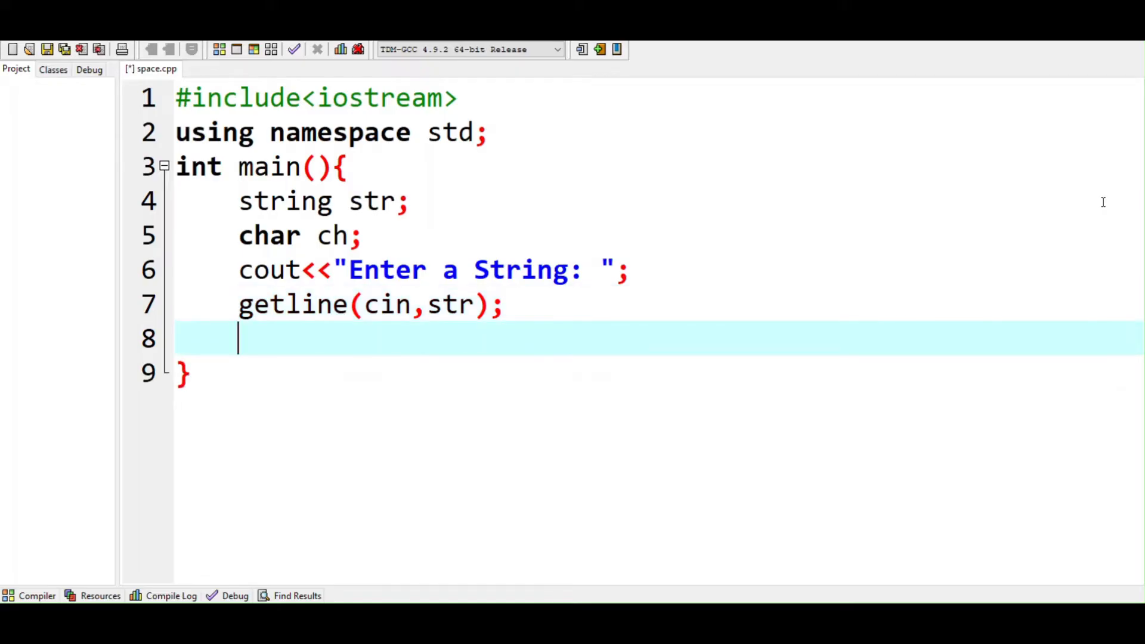
Print "\nEnter a character:" with cout
{"action": "type", "text": "cout<<"}
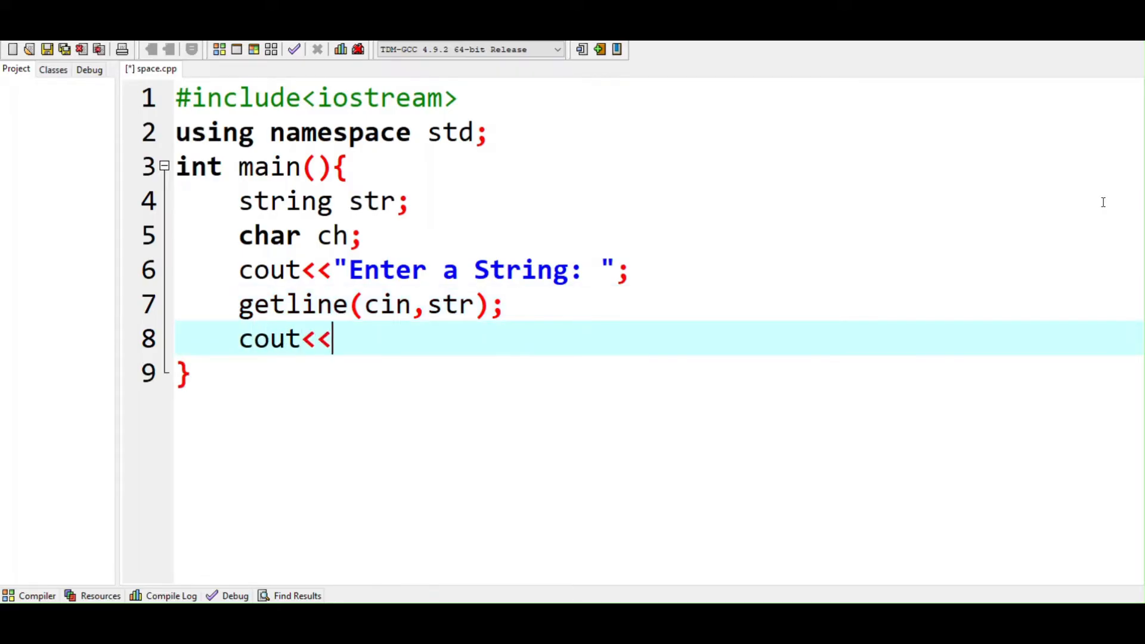
{"action": "type", "text": "\"E\""}
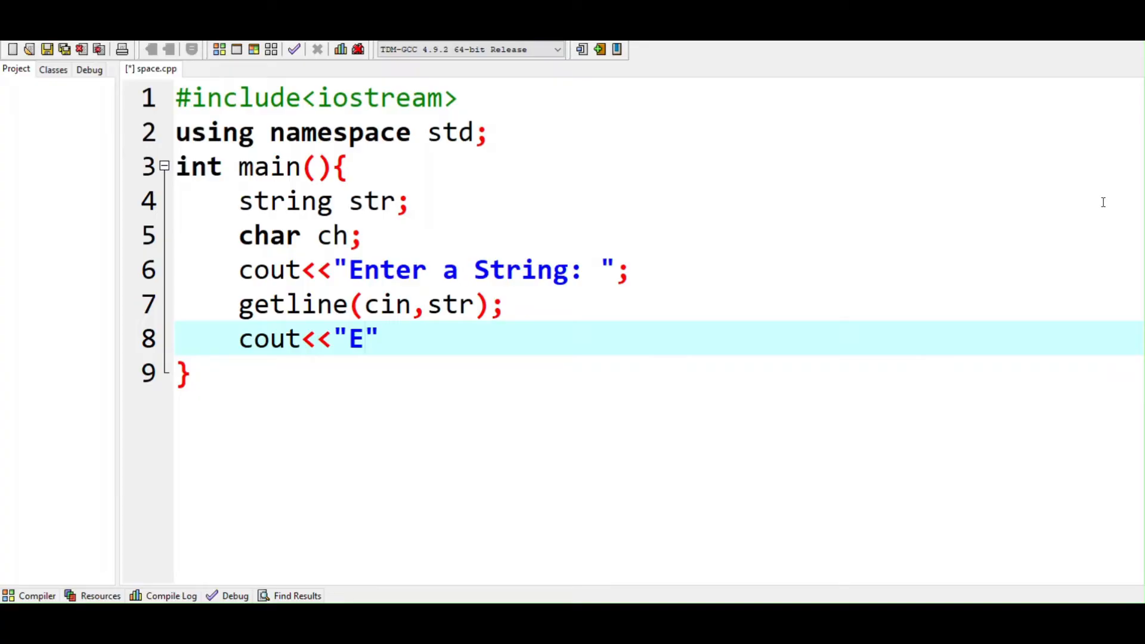
{"action": "type", "text": "\\n"}
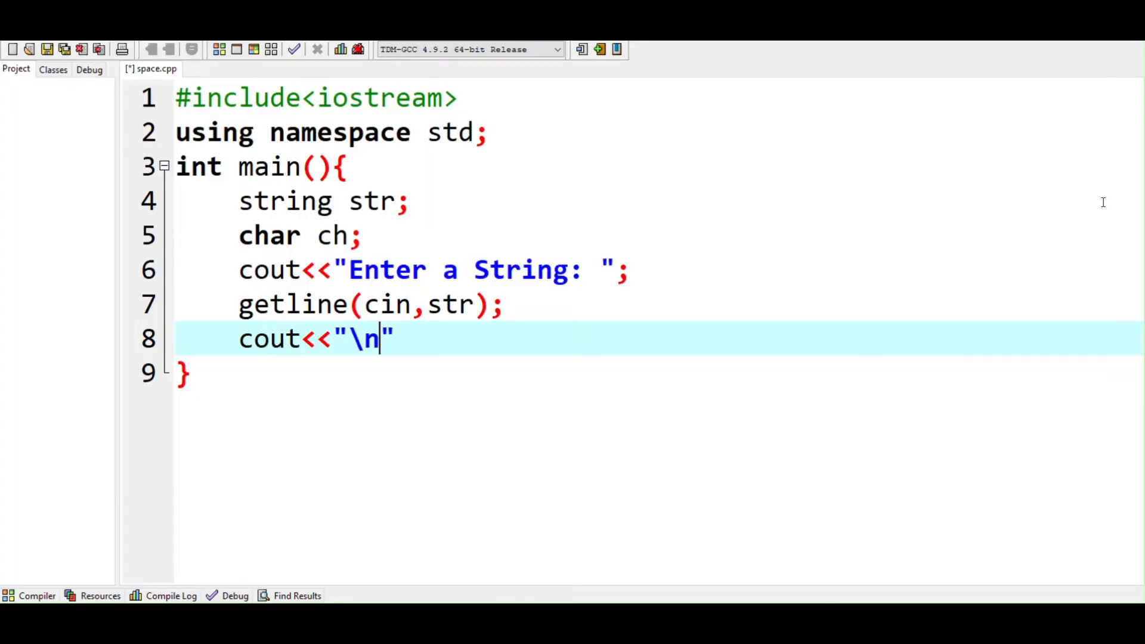
{"action": "type", "text": "Enter"}
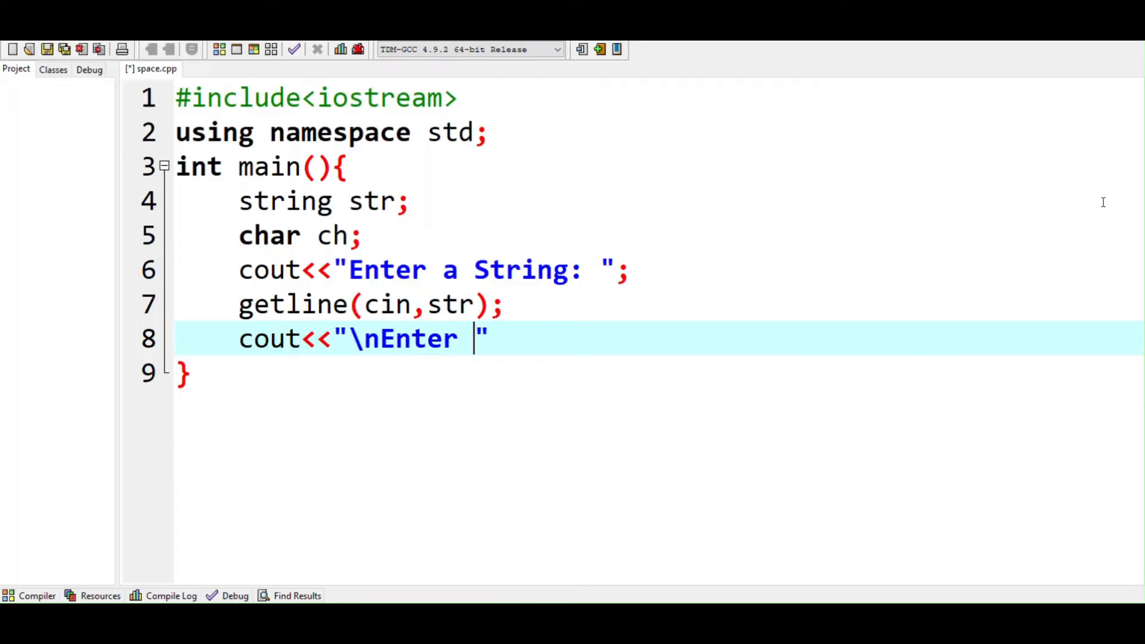
{"action": "type", "text": "a cha"}
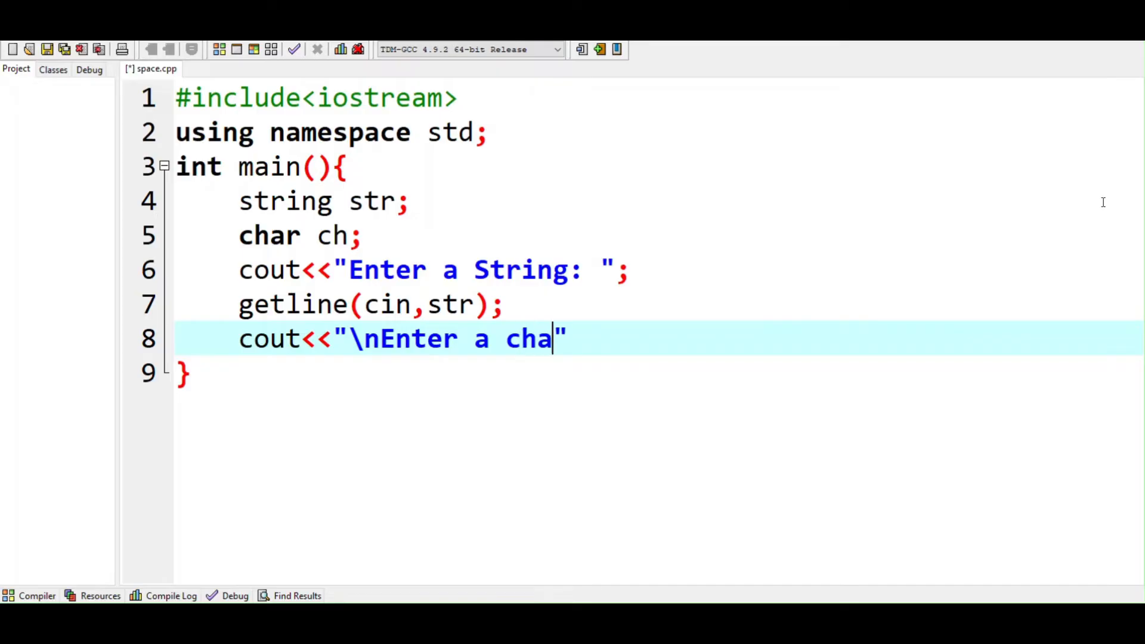
{"action": "type", "text": "racter:"}
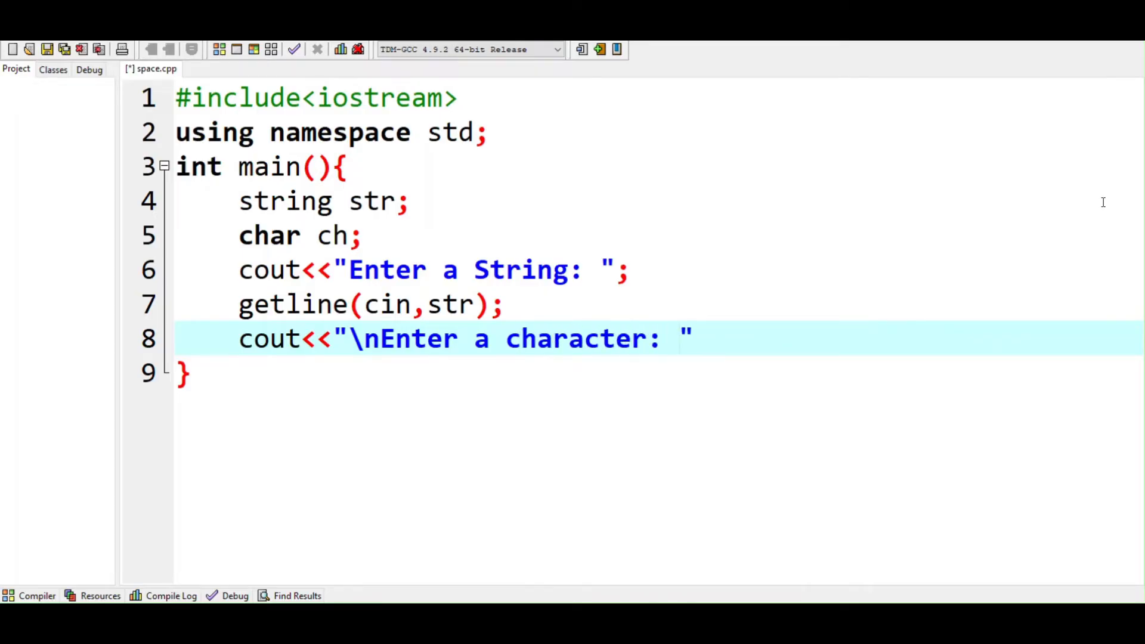
{"action": "type", "text": ";"}
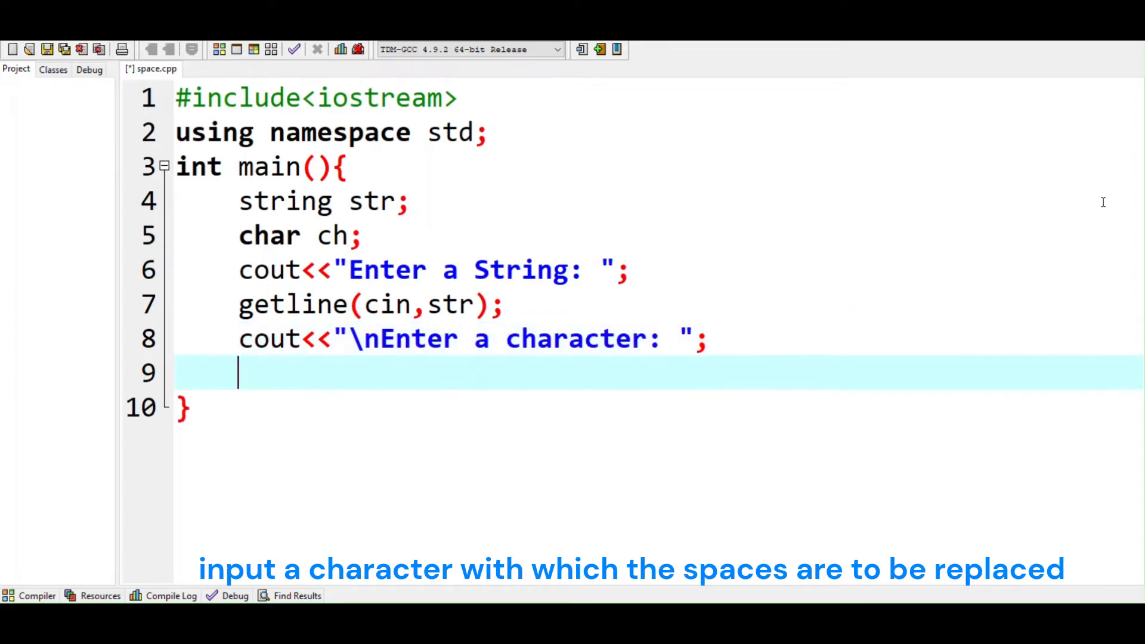
Read the replacement character with cin>>ch;
{"action": "type", "text": "cin>>"}
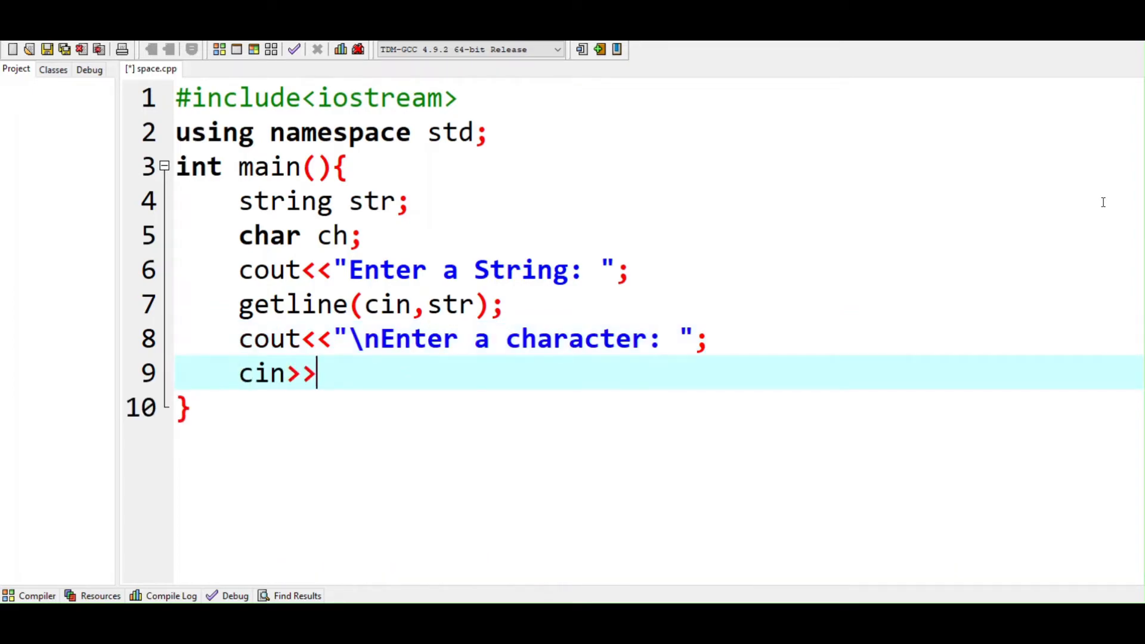
{"action": "type", "text": "ch;"}
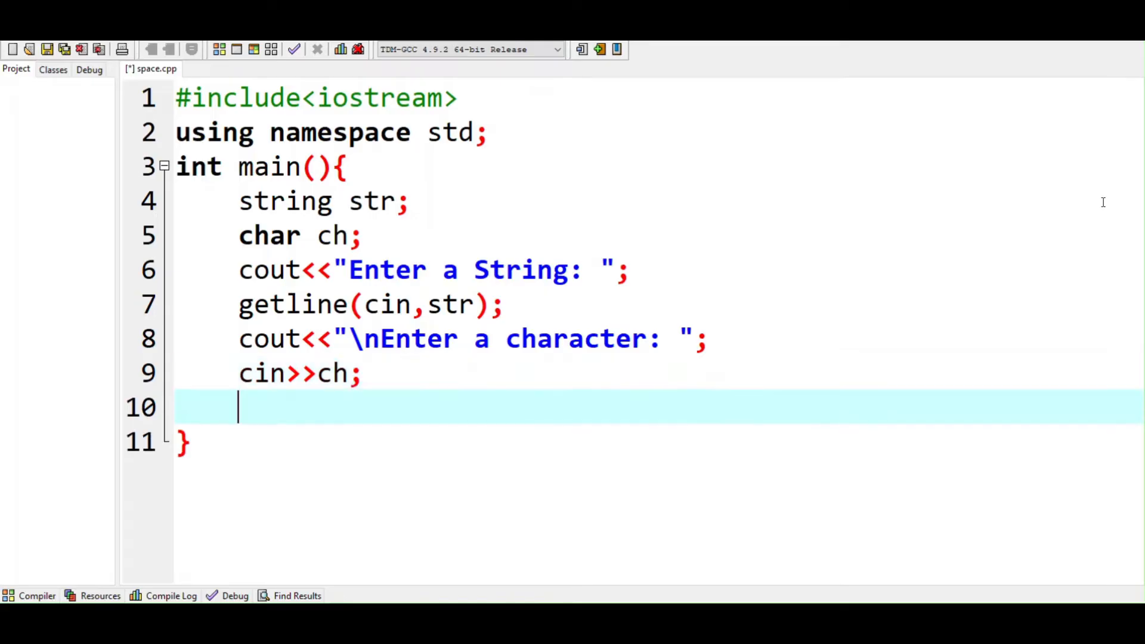
Add cout statements for "\nGiven String is:", str, and endl
{"action": "type", "text": "cout"}
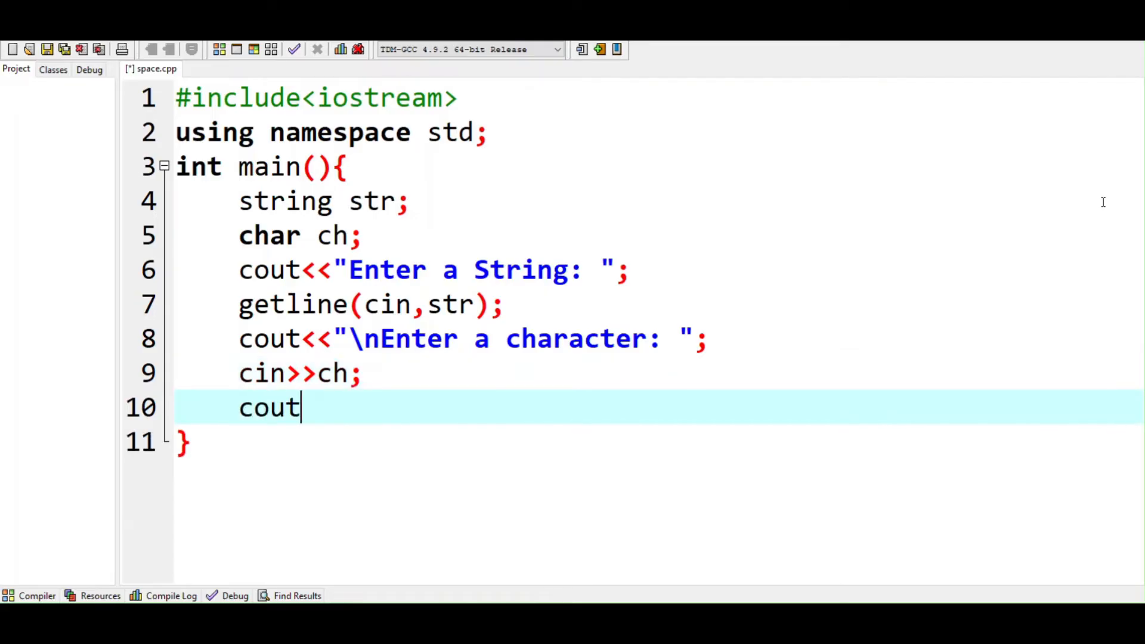
{"action": "type", "text": "<<\"\""}
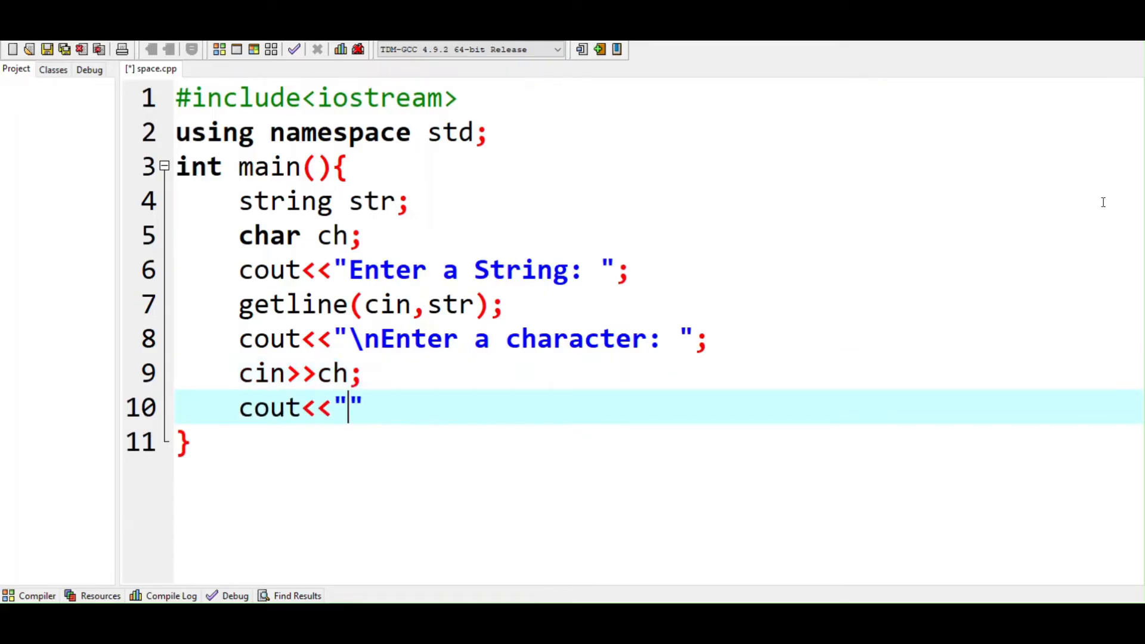
{"action": "type", "text": "\\nGiven Str"}
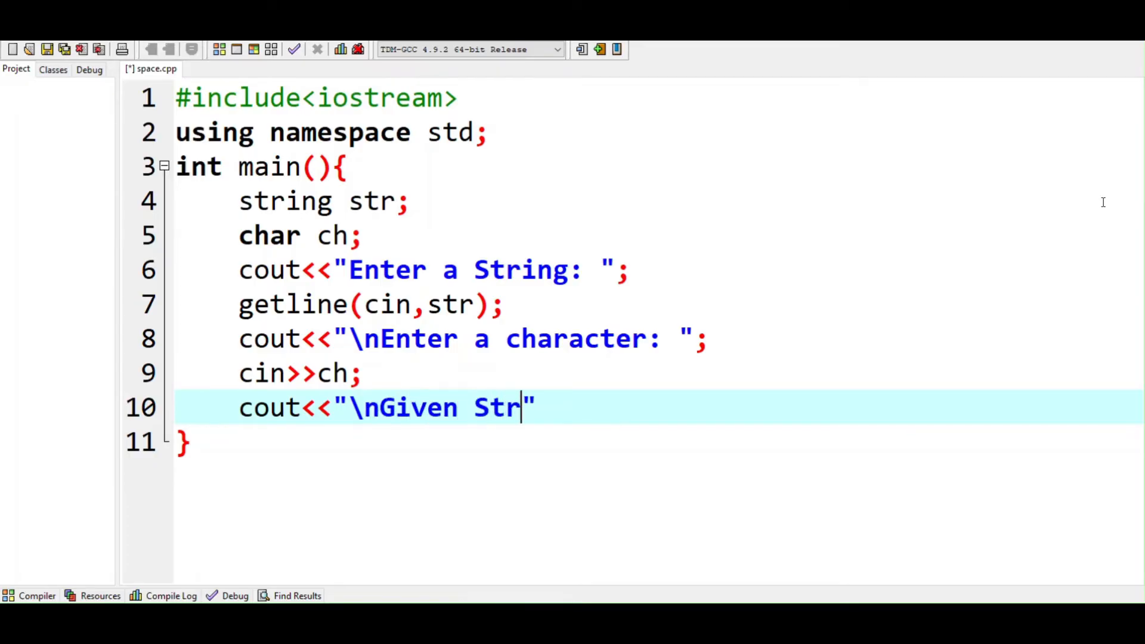
{"action": "type", "text": "ing is:"}
{"action": "type", "text": "c"}
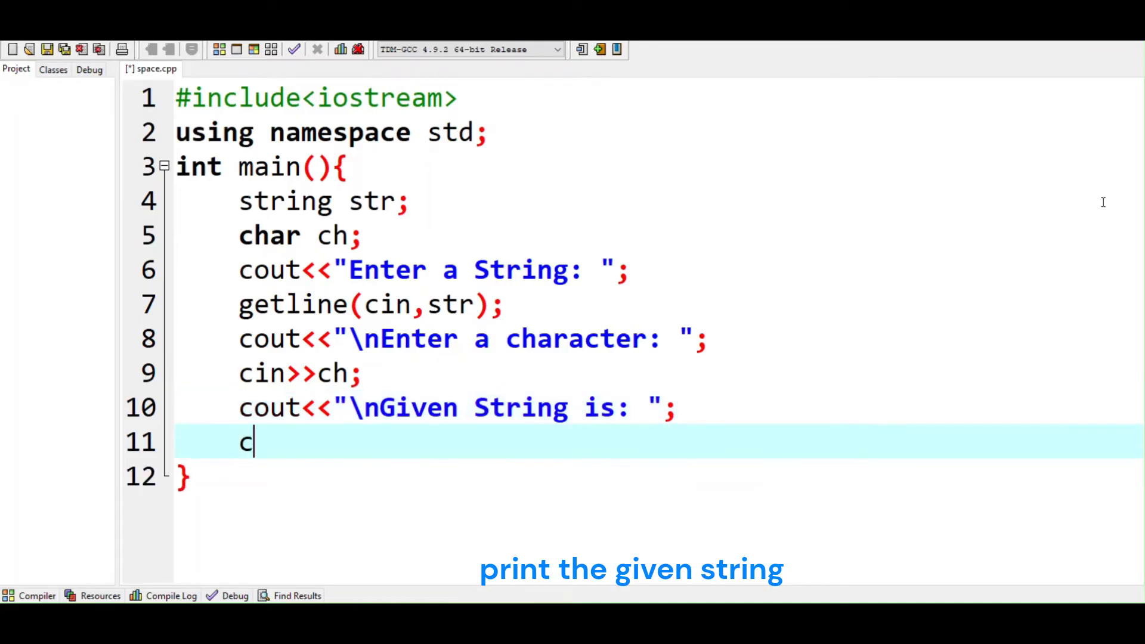
{"action": "type", "text": "out<<str;"}
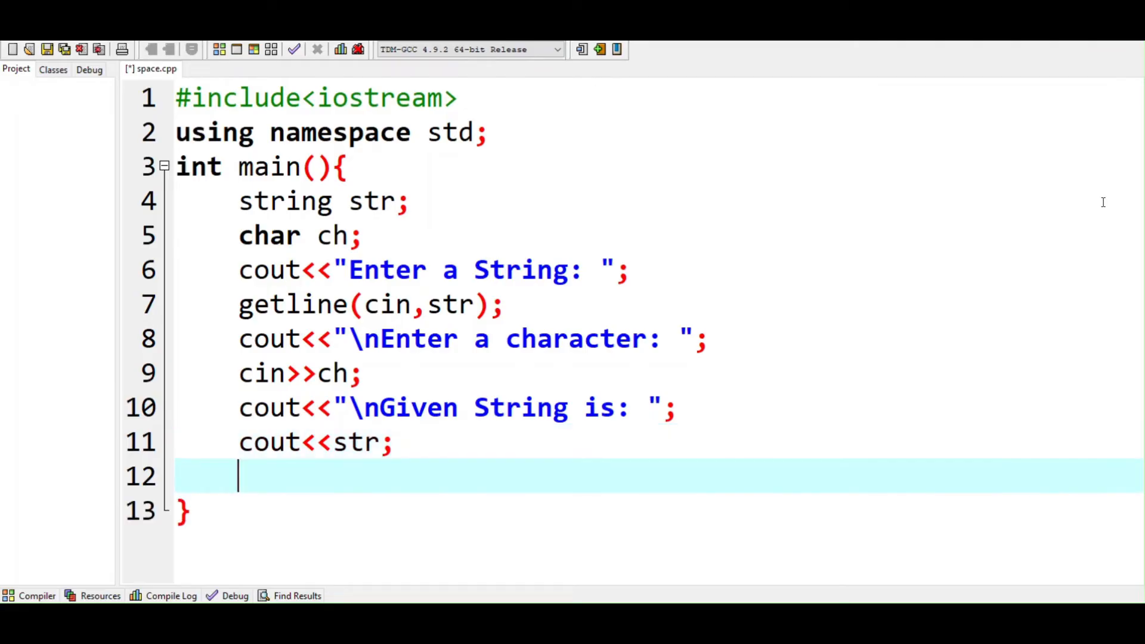
{"action": "type", "text": "cout<<endl;"}
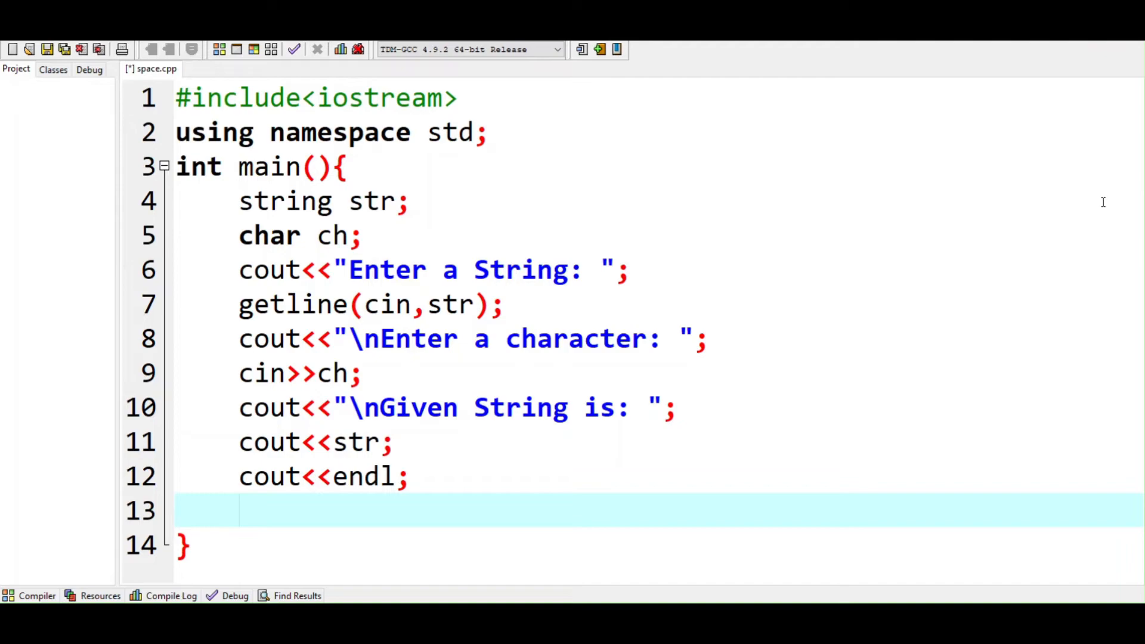
Write the loop header for(int i=0;i<str.length(); i++){
{"action": "type", "text": "for(i"}
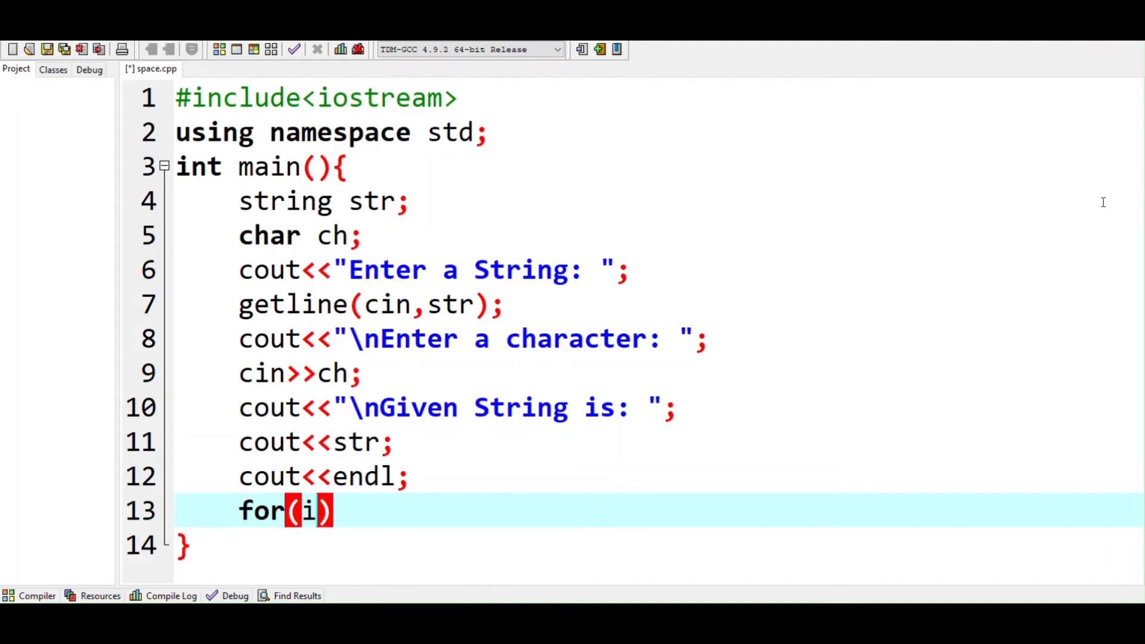
{"action": "type", "text": "nt i=0;"}
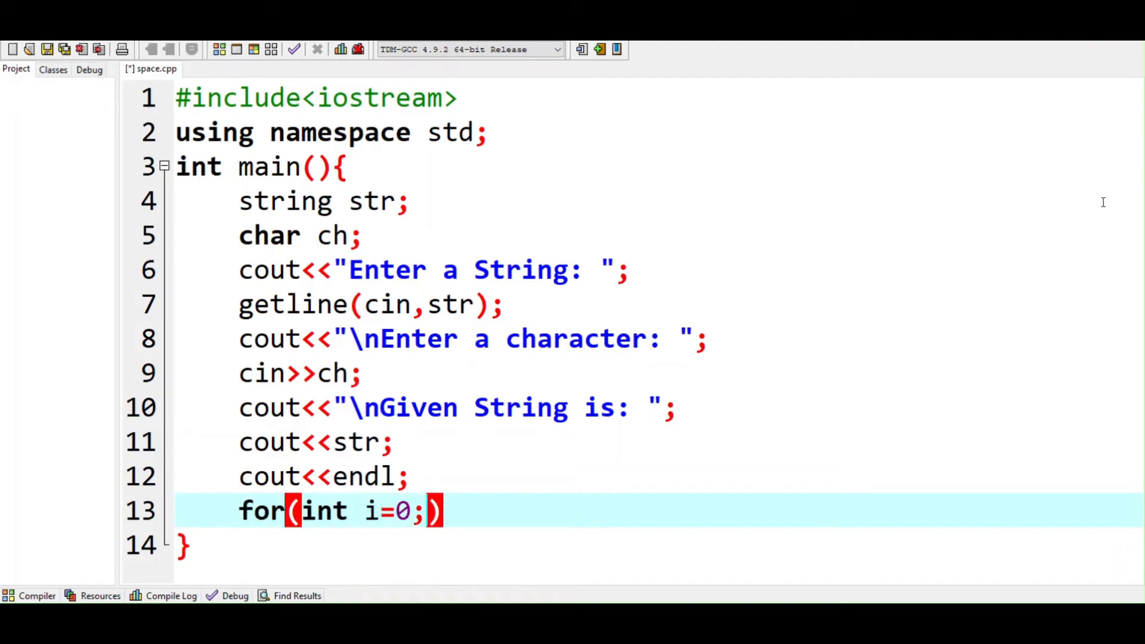
{"action": "type", "text": "i<s"}
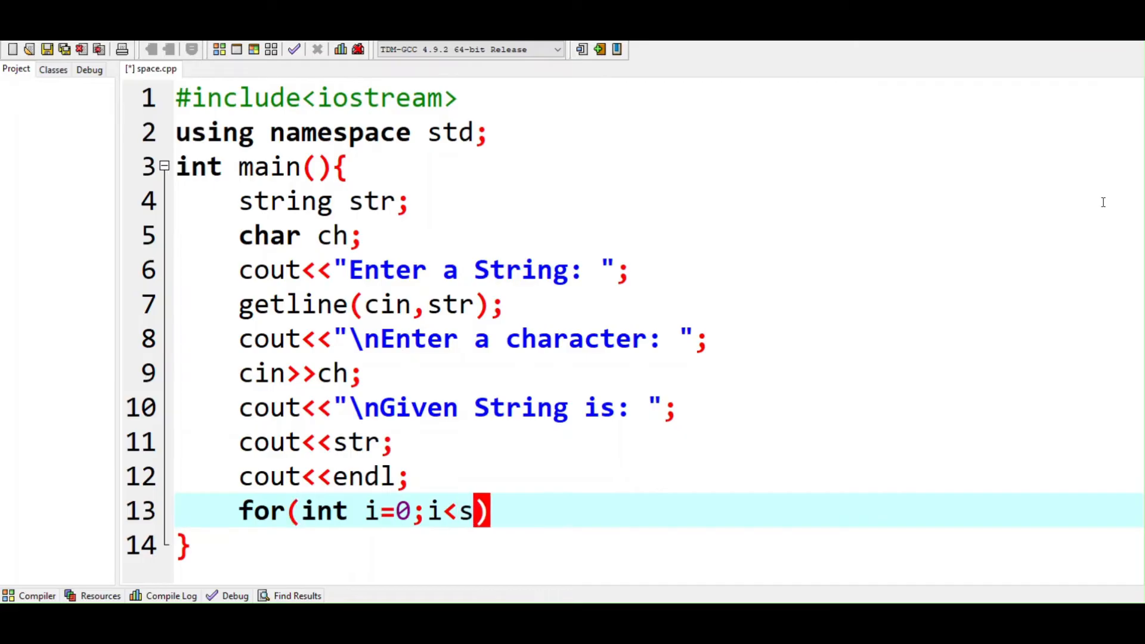
{"action": "type", "text": "tr.length("}
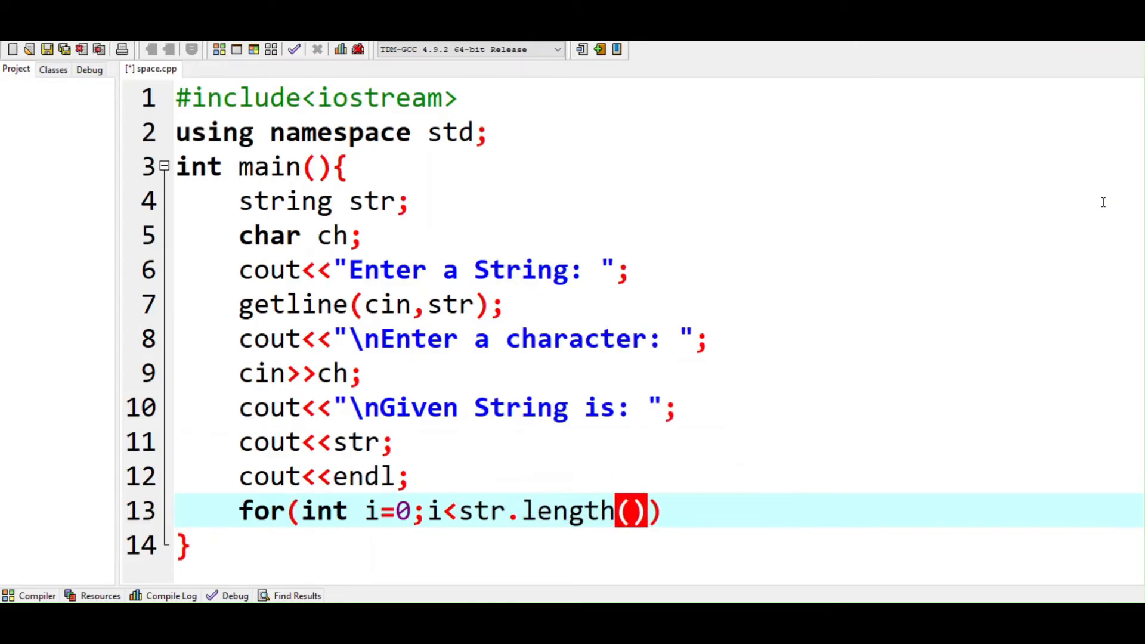
{"action": "type", "text": "; i+"}
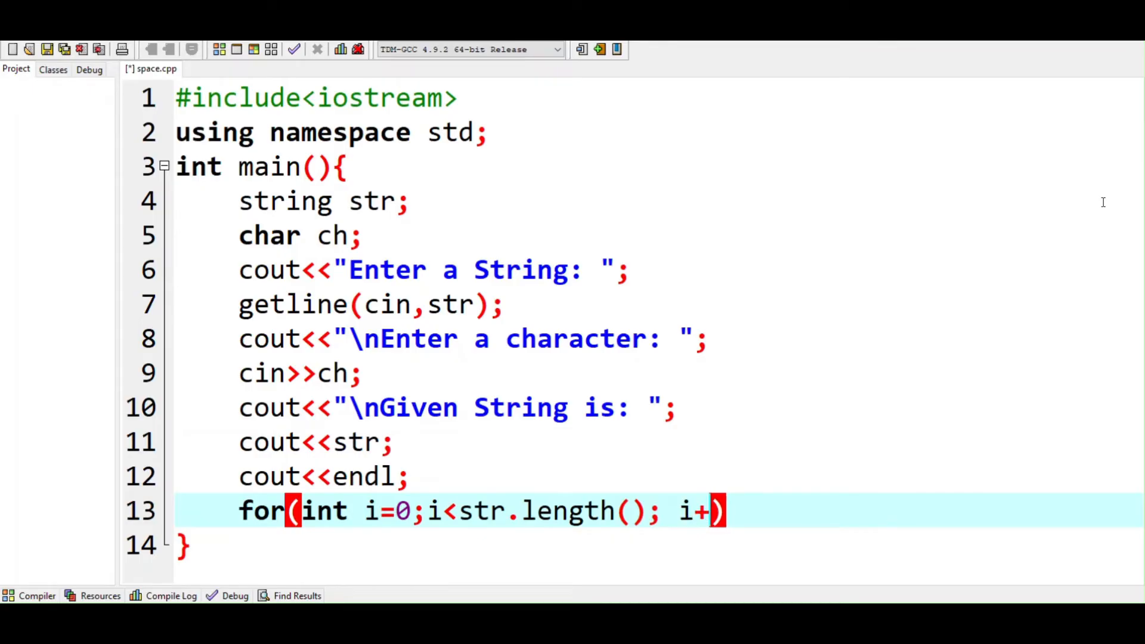
{"action": "type", "text": "+){"}
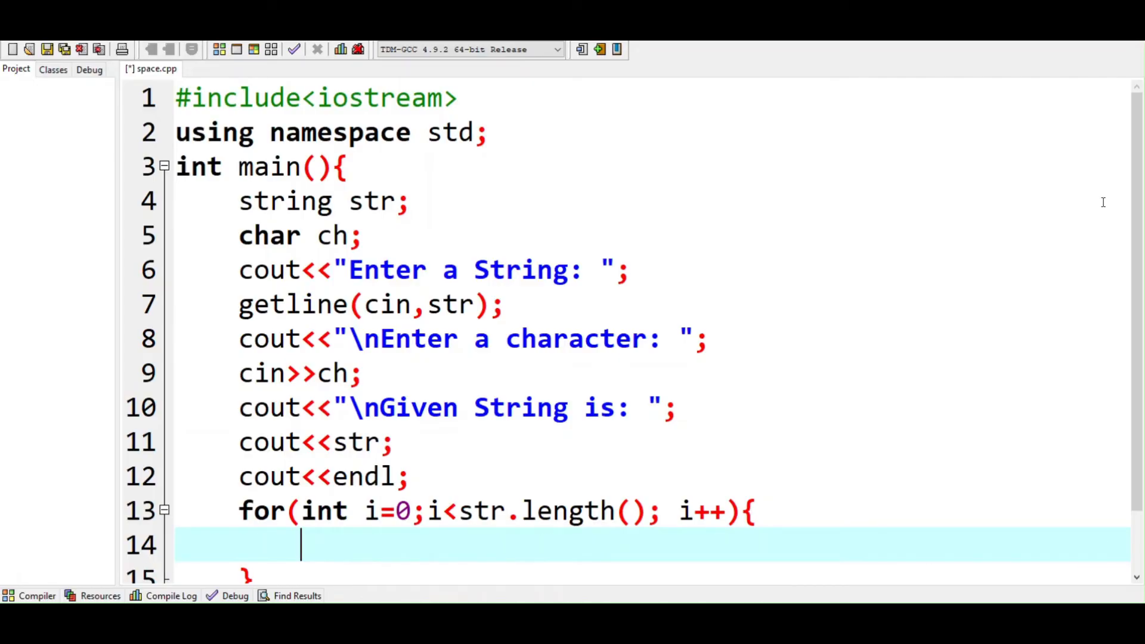
Inside the loop, replace spaces: if(str[i]==' ') str[i]=ch;
{"action": "type", "text": "if(s"}
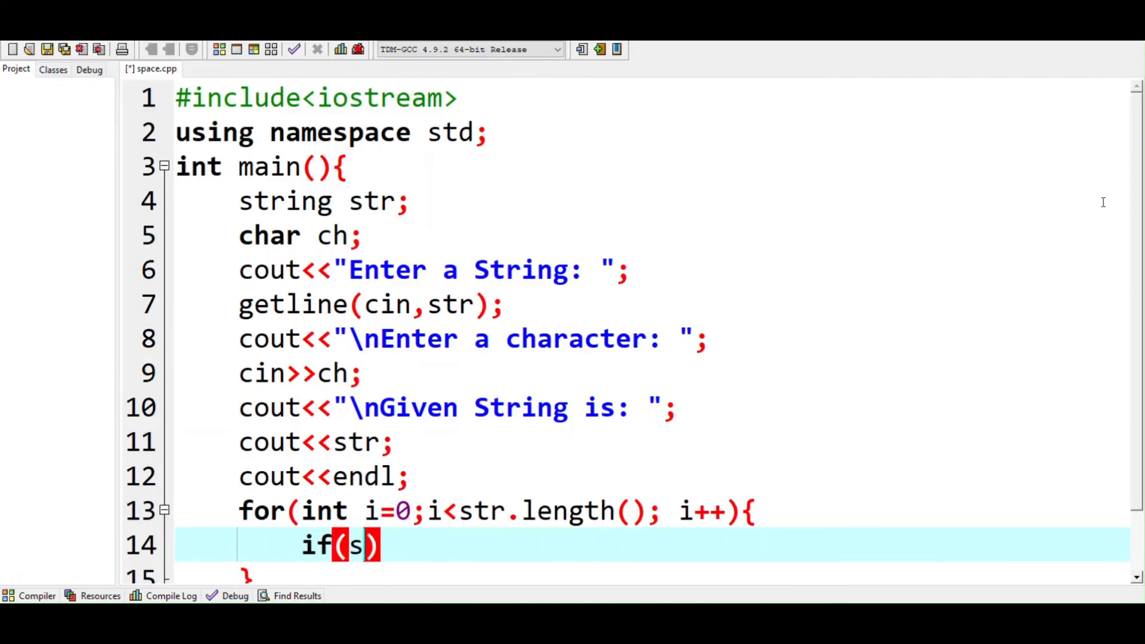
{"action": "type", "text": "tr[i]=='"}
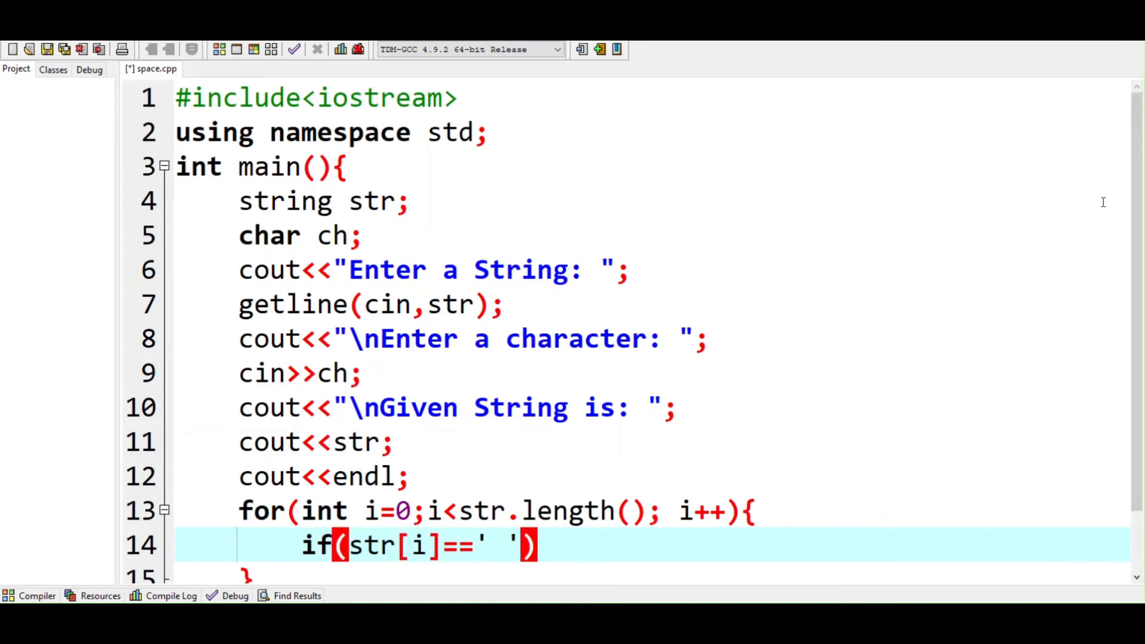
{"action": "type", "text": "str"}
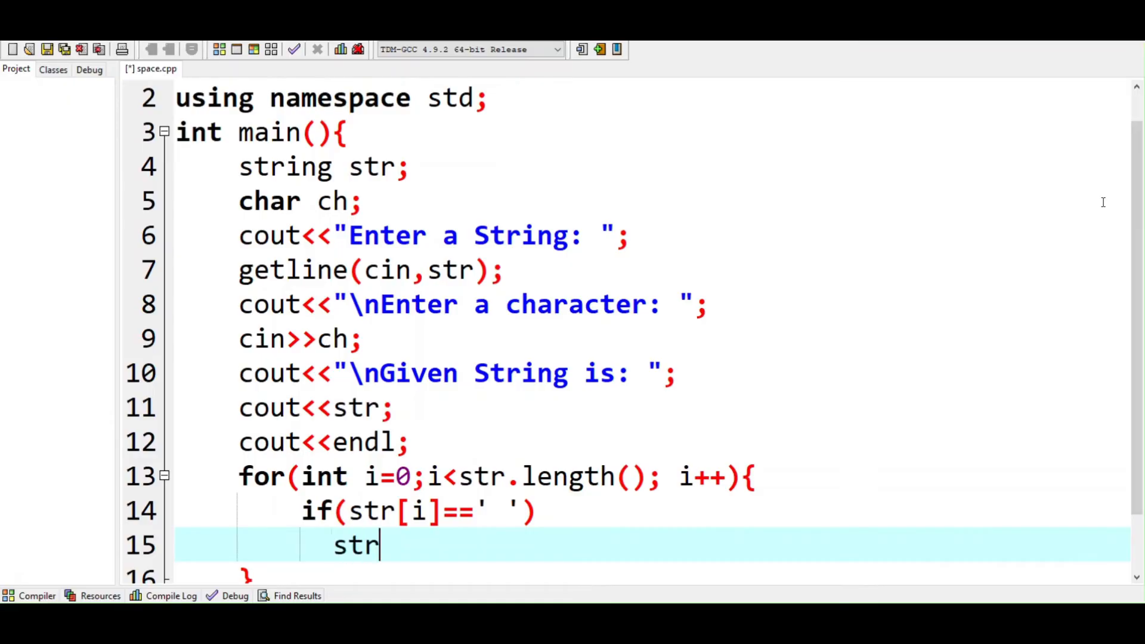
{"action": "type", "text": "[i]"}
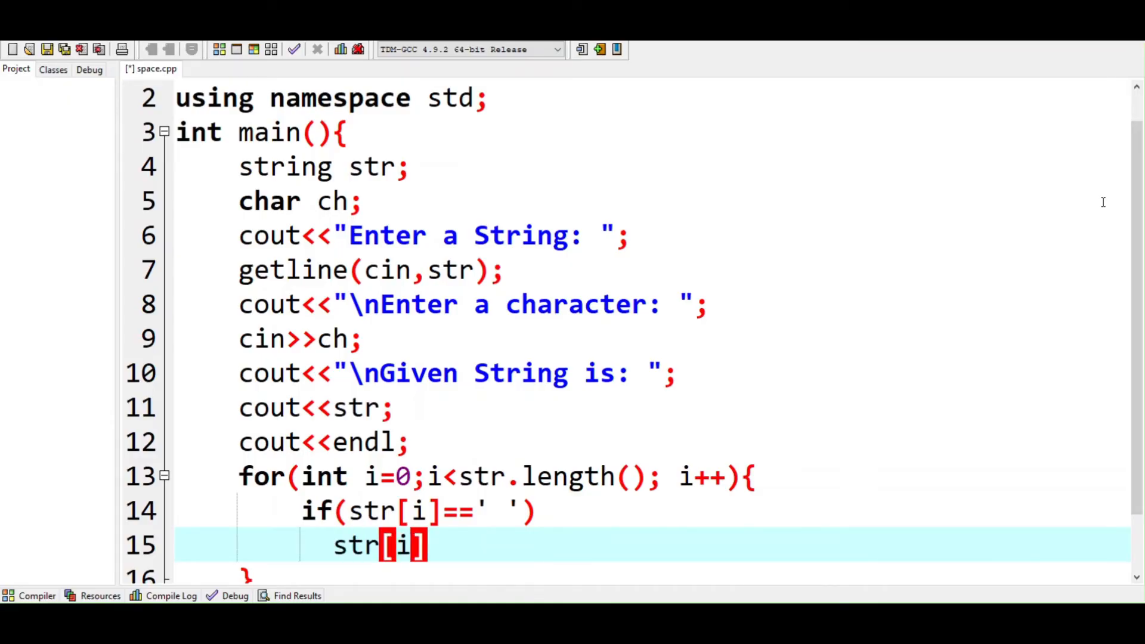
{"action": "type", "text": "=ch;"}
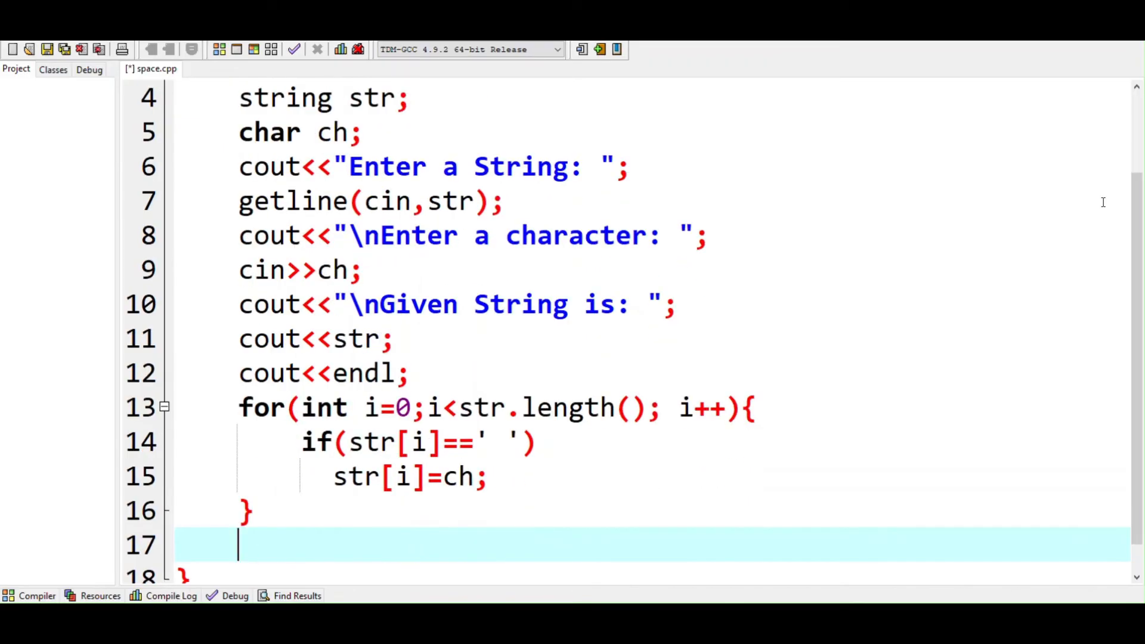
Print the label "\nUpdated String is:" with cout
{"action": "type", "text": "cout"}
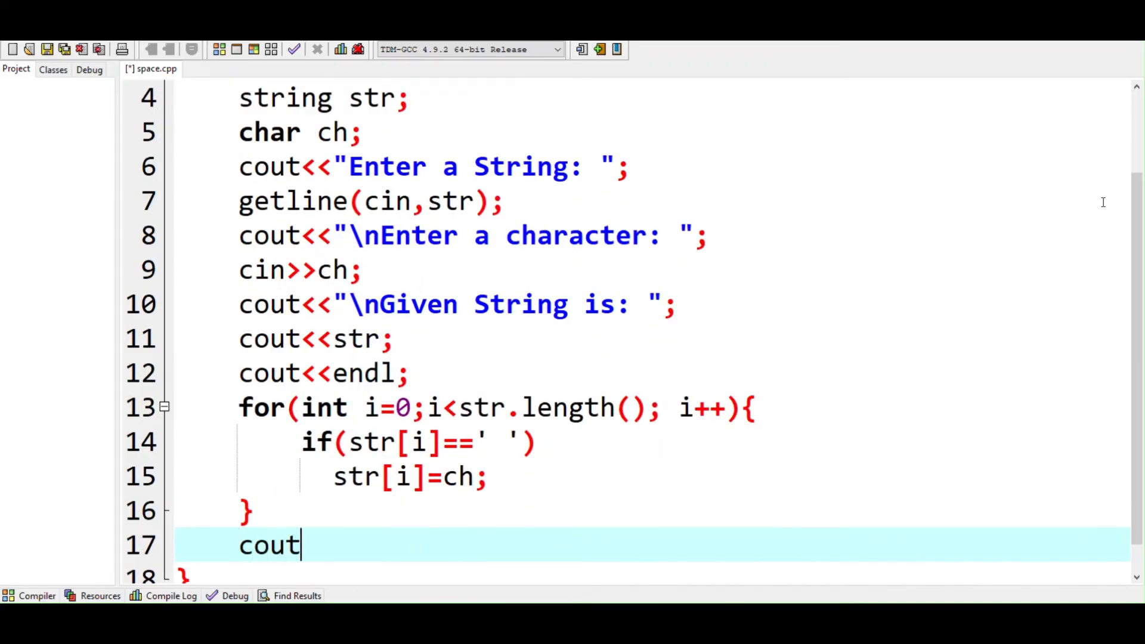
{"action": "type", "text": "<<\"\\"}
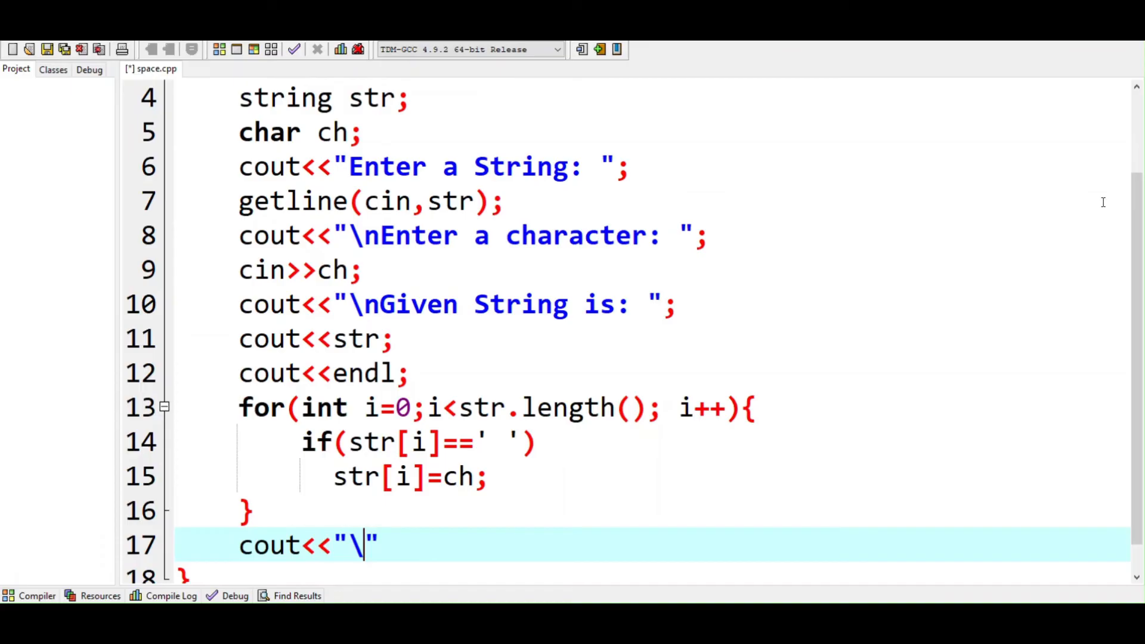
{"action": "type", "text": "nUpda"}
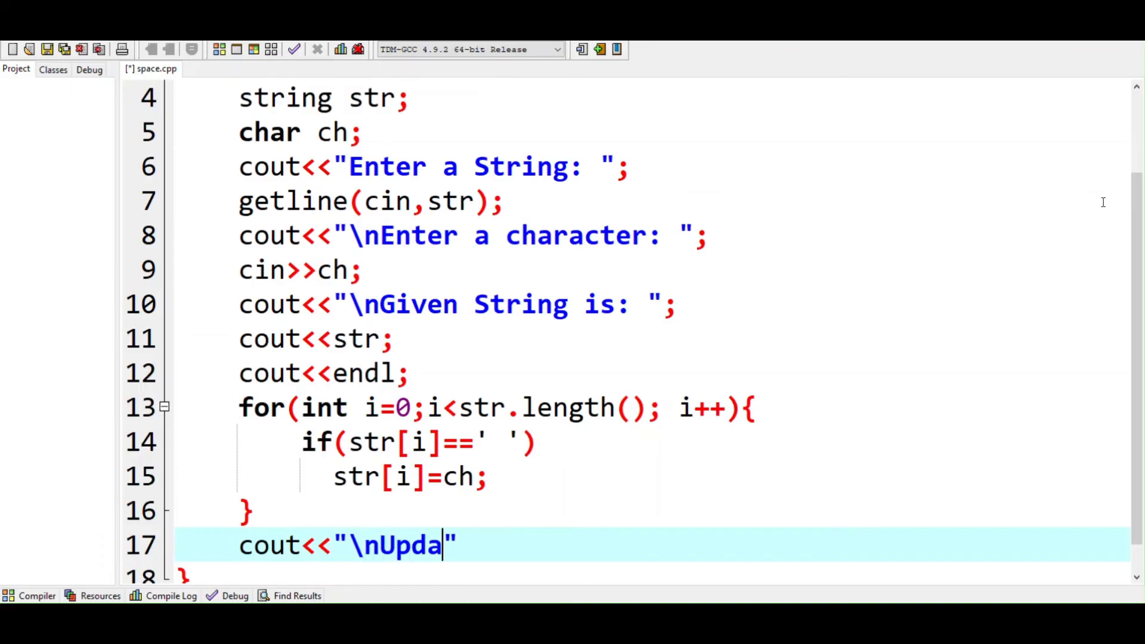
{"action": "type", "text": "ted S"}
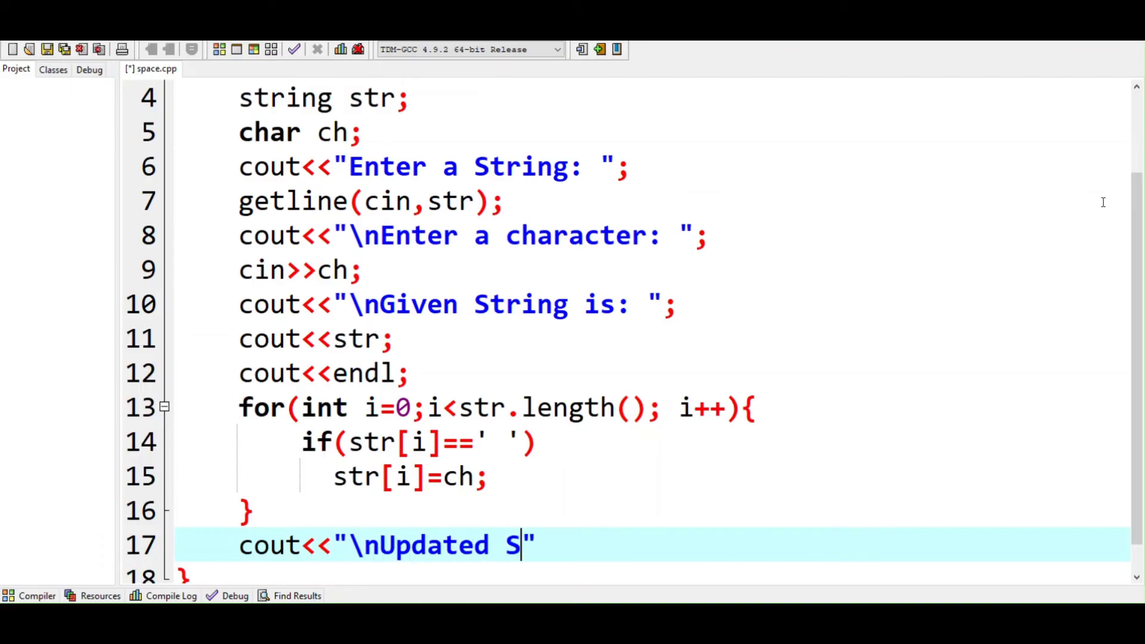
{"action": "type", "text": "tring is"}
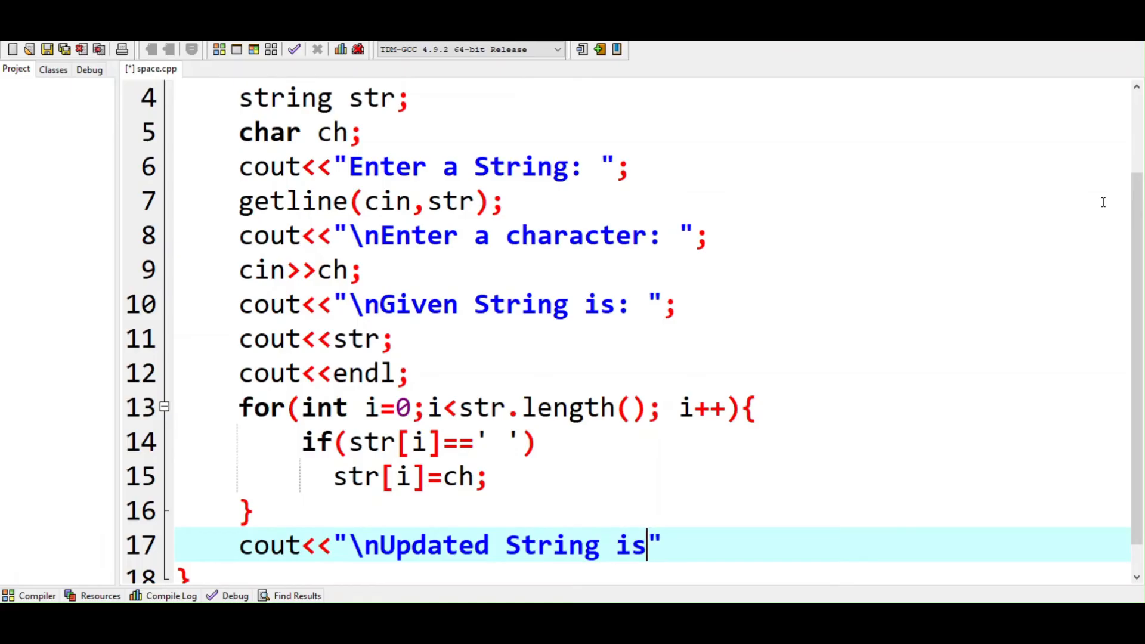
{"action": "type", "text": ": \";"}
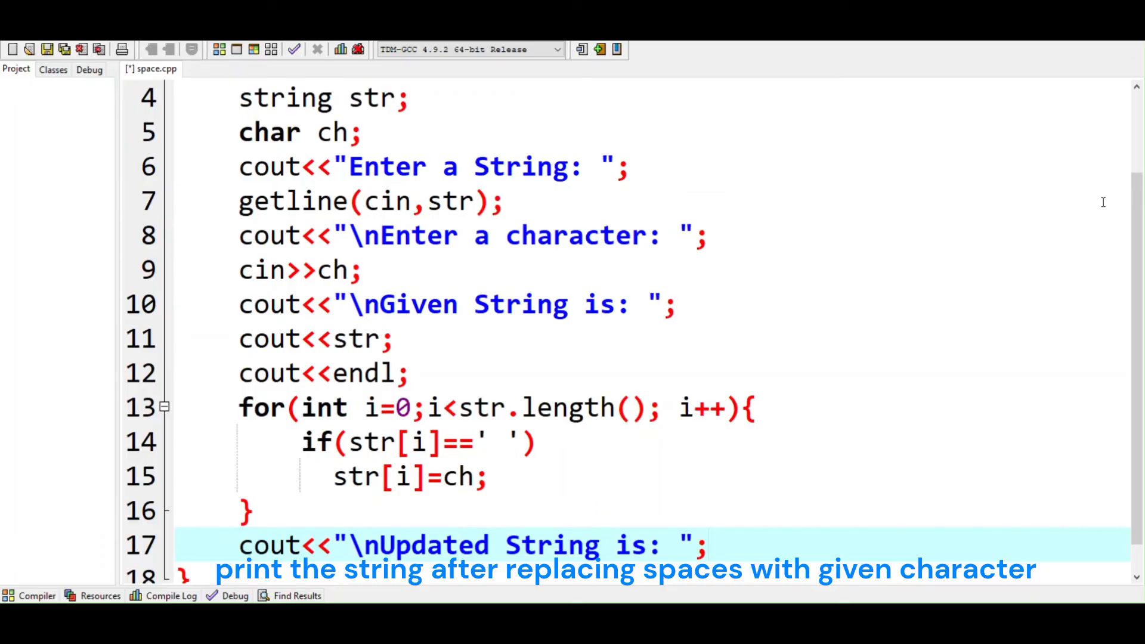
Output str and endl, then end main with return 0;
{"action": "left_click", "coordinate": [708, 545]}
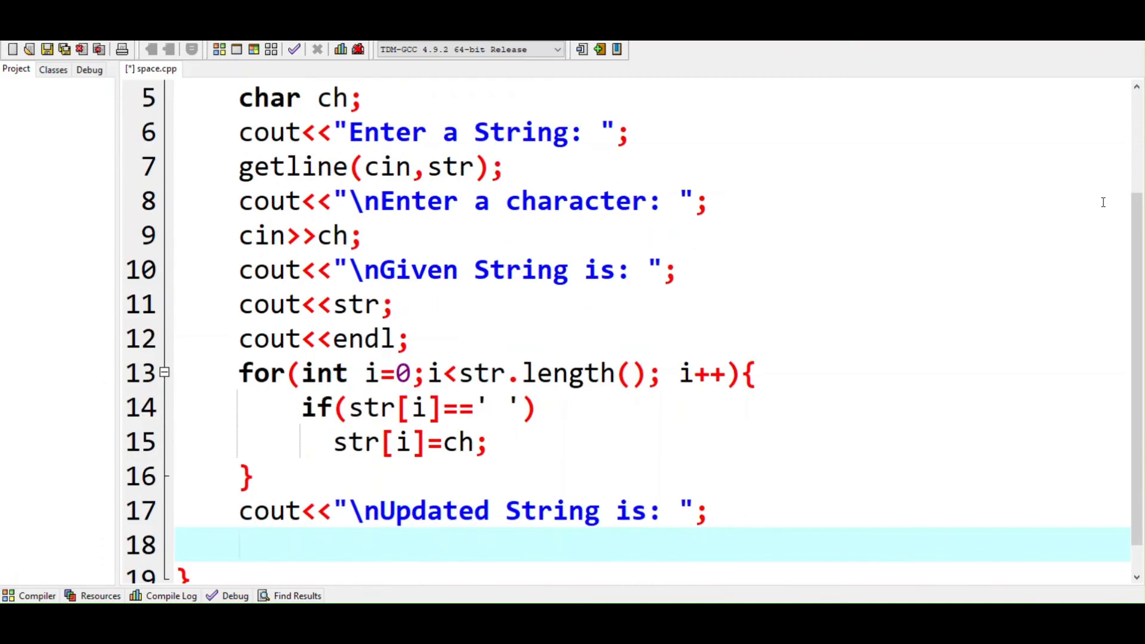
{"action": "type", "text": "cout<<str;"}
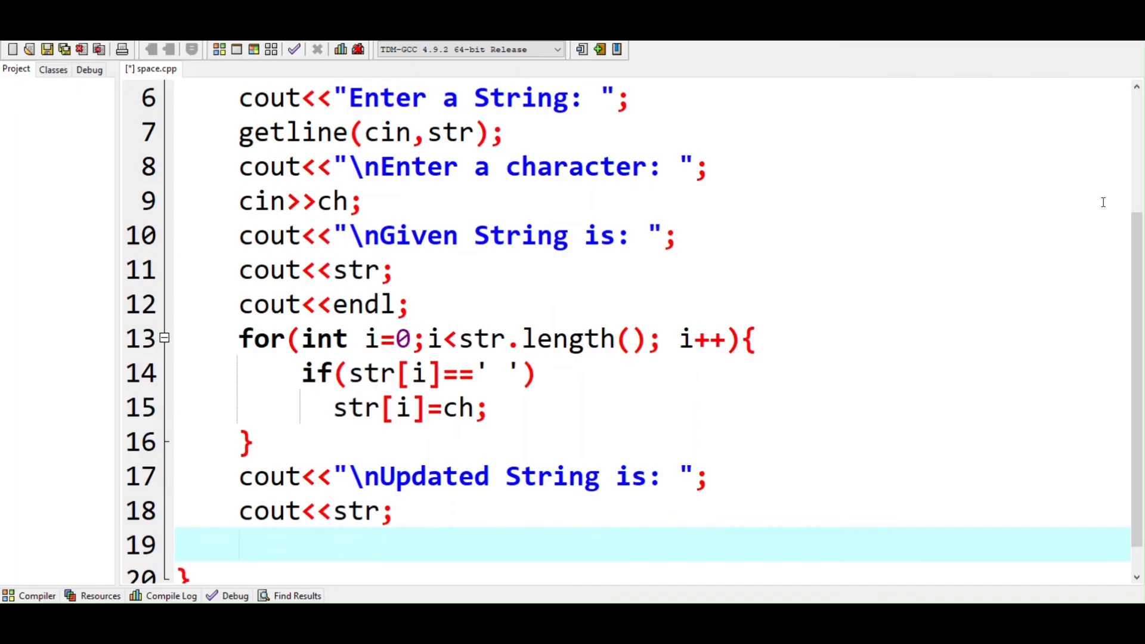
{"action": "type", "text": "cout<<"}
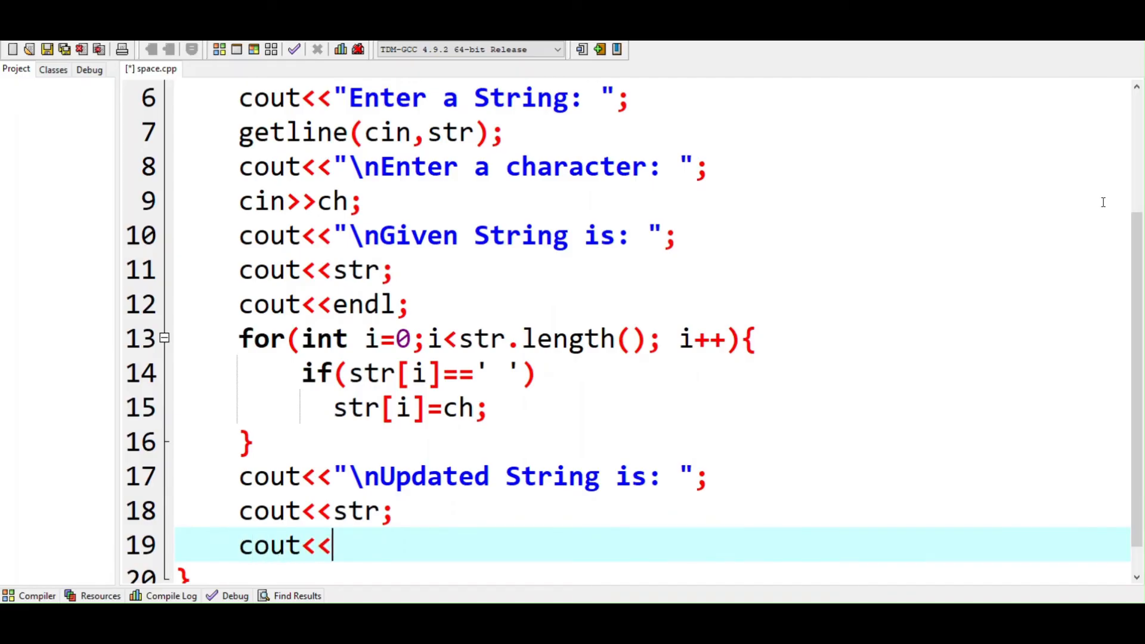
{"action": "type", "text": "endl;"}
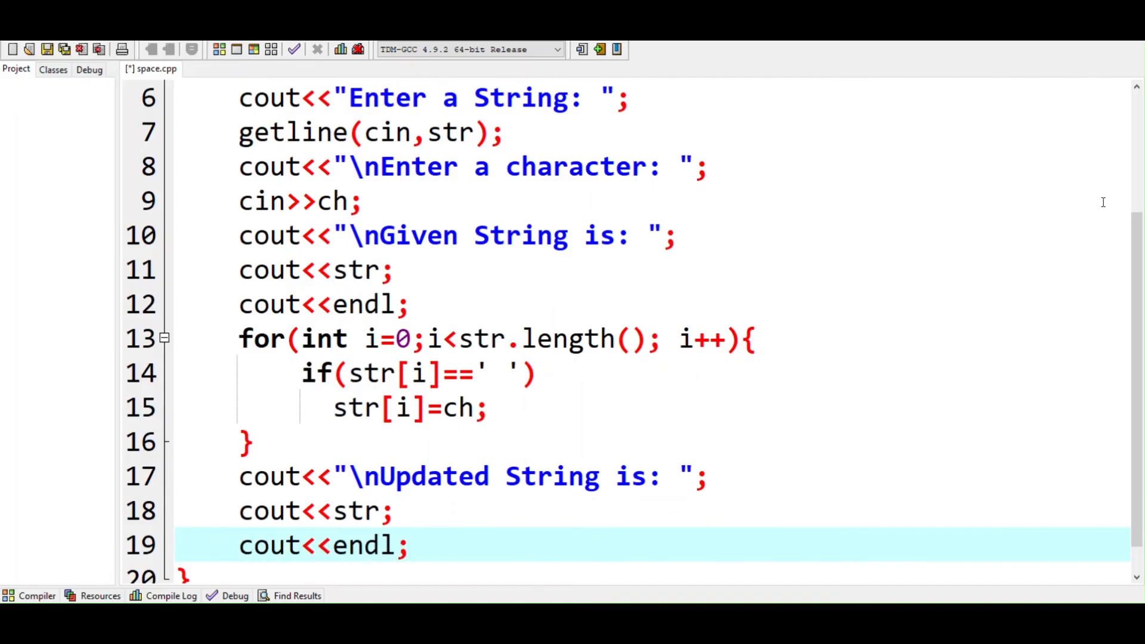
{"action": "type", "text": "retu"}
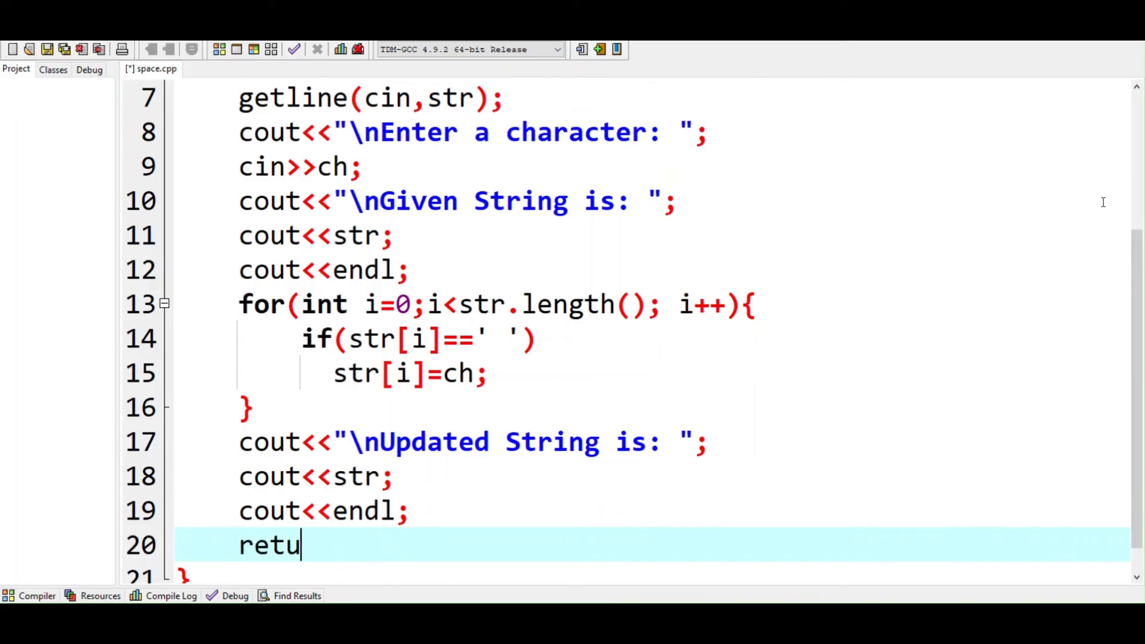
{"action": "type", "text": "rn 0;"}
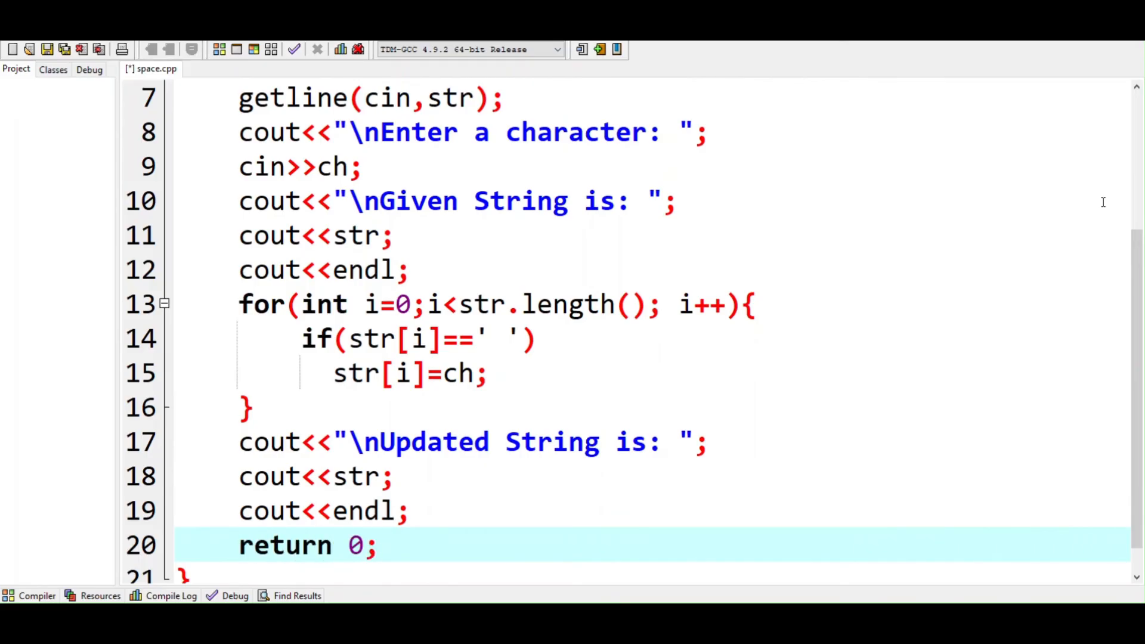